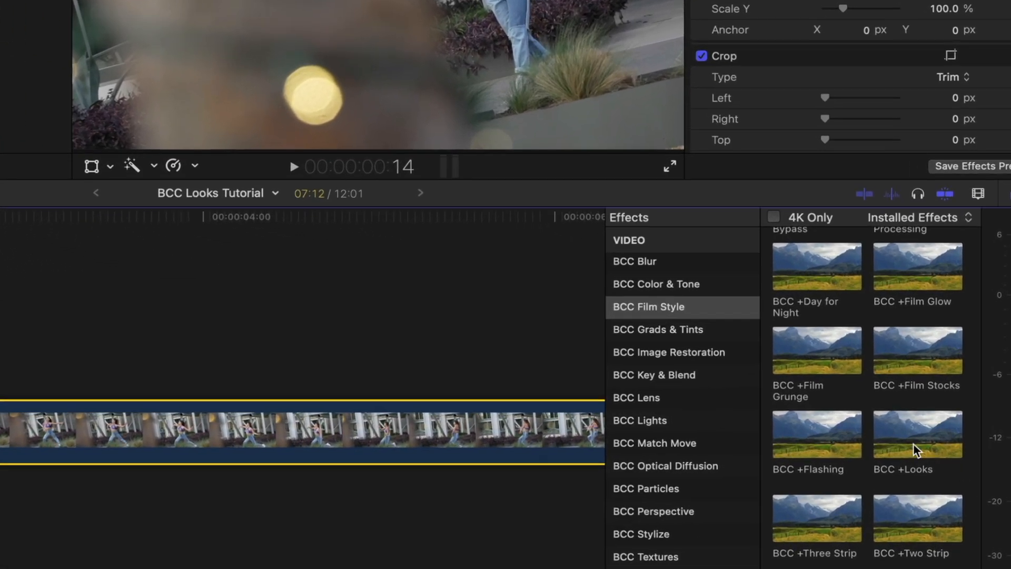
Step: Apply BCC +Looks from the BCC Film Style category to the dancer clip
{"action": "left_click", "coordinate": [916, 432]}
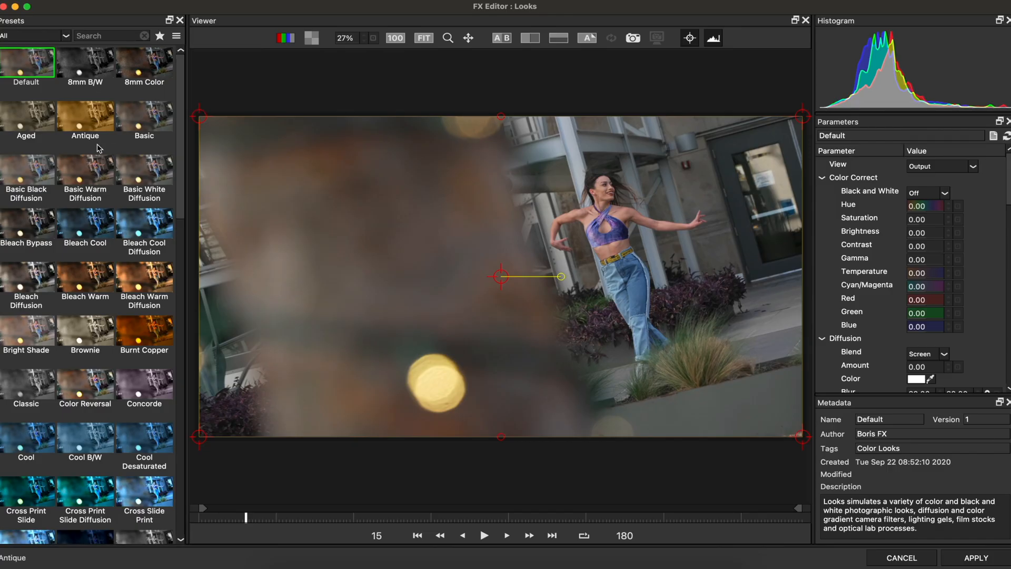
Step: Preview Basic, Black, Warm and White Diffusion presets, then settle on Basic Warm Diffusion
{"action": "scroll", "scroll_direction": "down", "scroll_amount": 3}
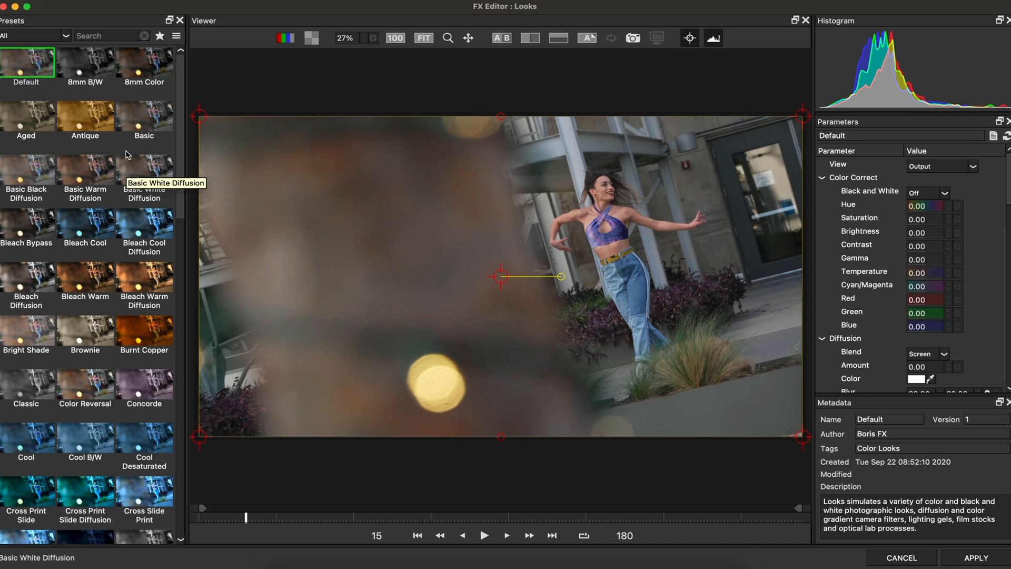
{"action": "left_click", "coordinate": [84, 64]}
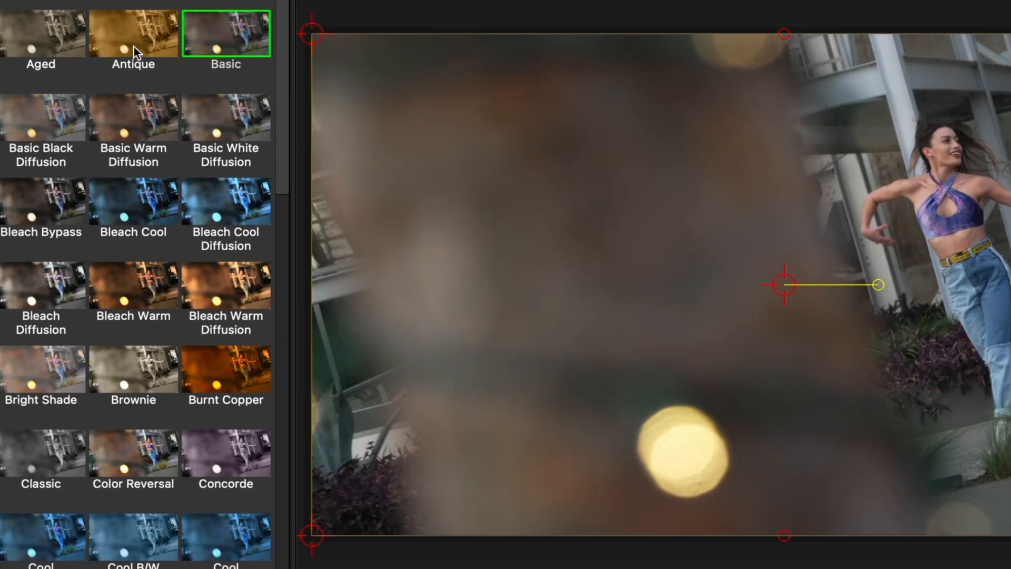
{"action": "left_click", "coordinate": [40, 118]}
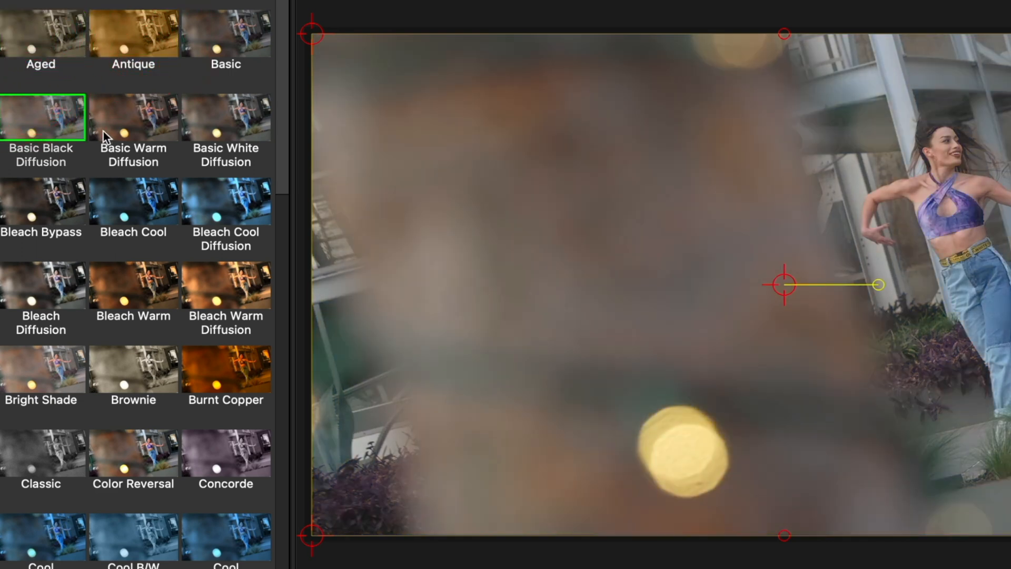
{"action": "left_click", "coordinate": [133, 117]}
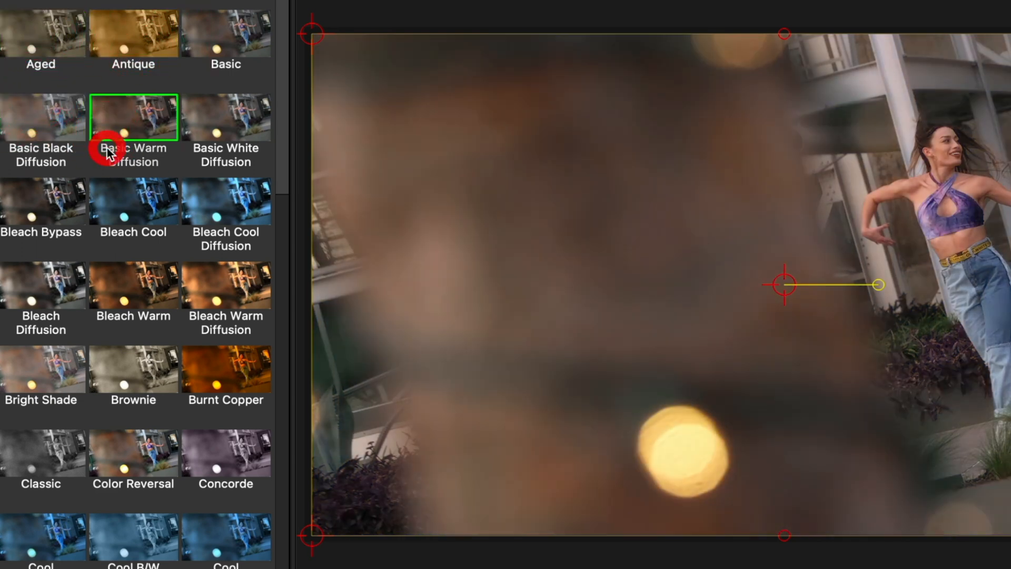
{"action": "left_click", "coordinate": [226, 117]}
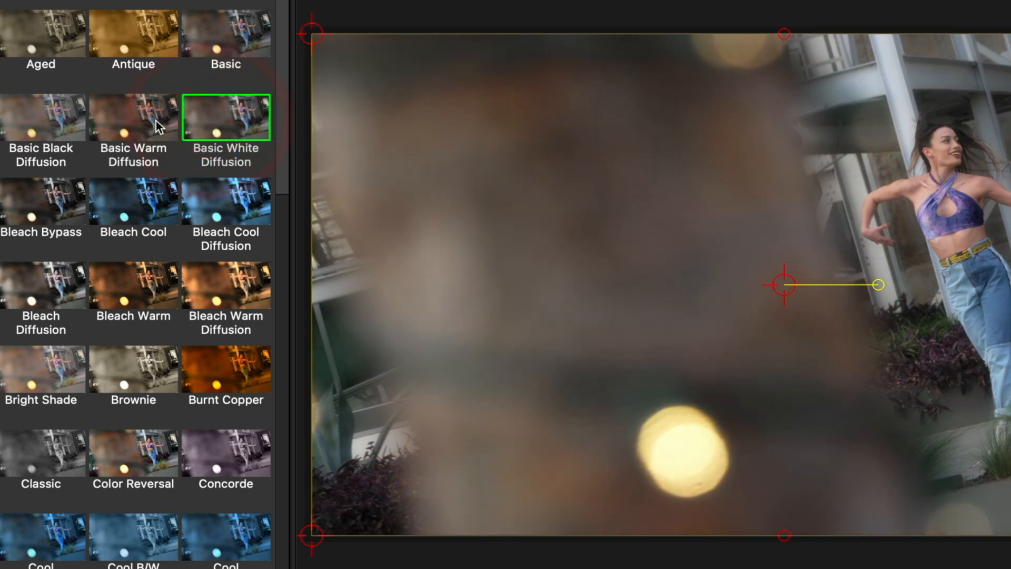
{"action": "left_click", "coordinate": [133, 117]}
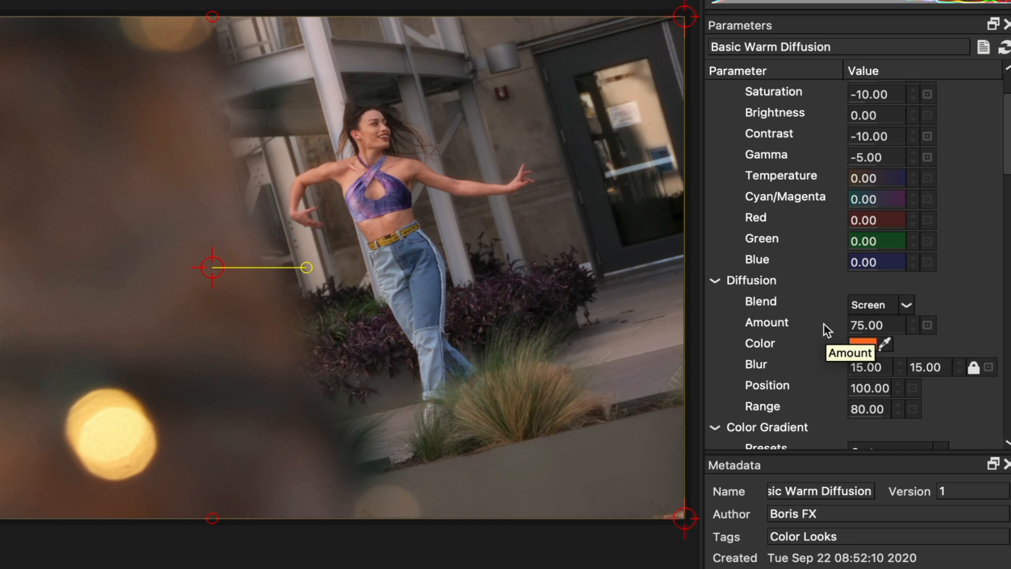
{"action": "mouse_move", "coordinate": [898, 331]}
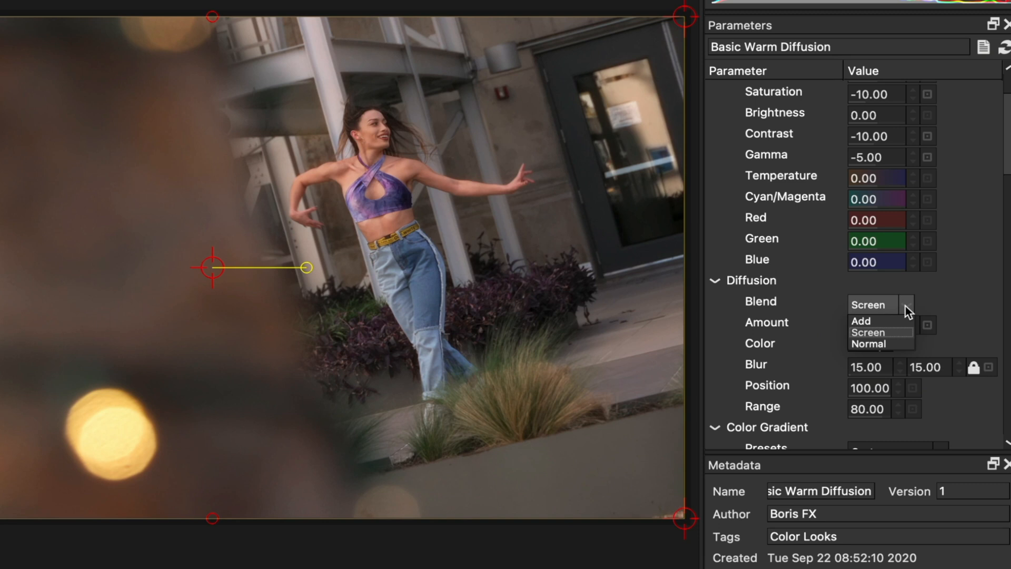
Step: Test the Add diffusion blend mode, then return it to Screen
{"action": "left_click", "coordinate": [861, 321]}
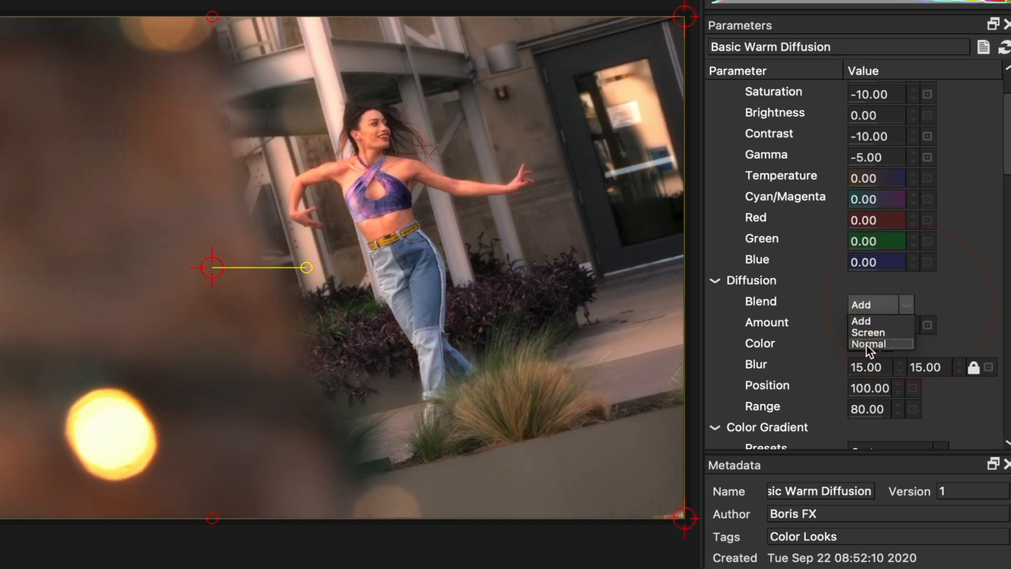
{"action": "left_click", "coordinate": [867, 332]}
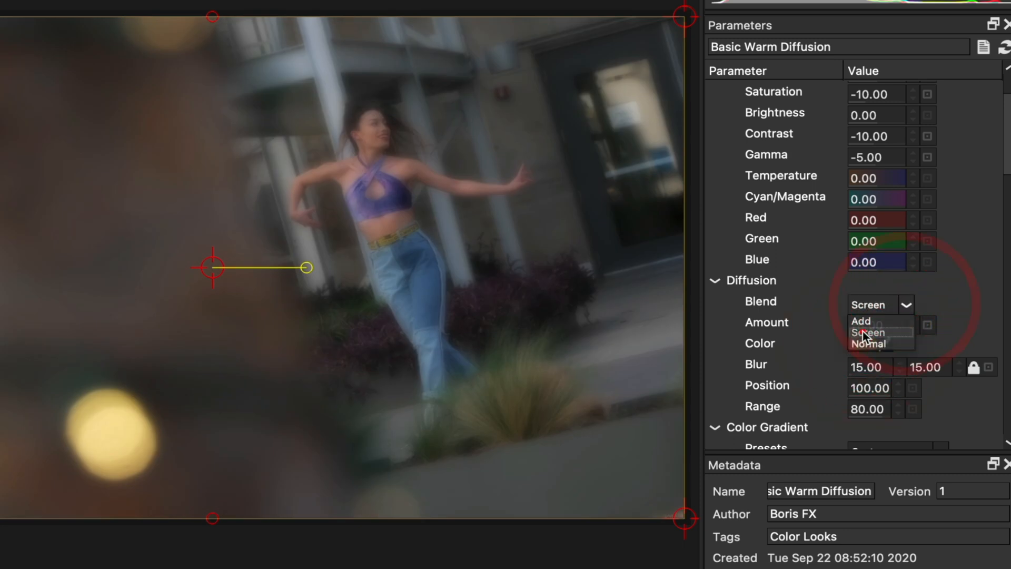
{"action": "left_click", "coordinate": [867, 332]}
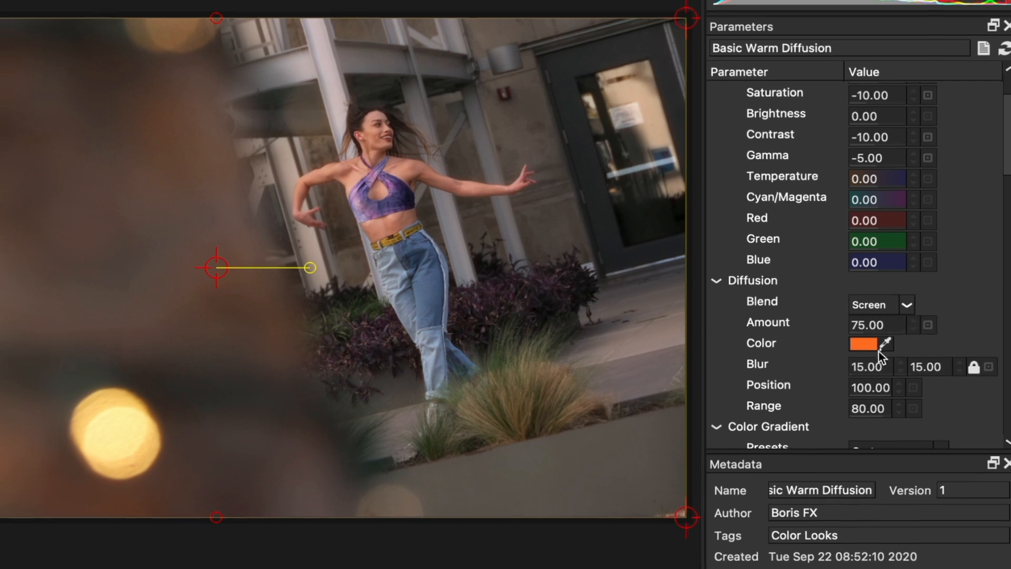
Step: Try blue and green glow colours without keeping them, and set diffusion Amount to 20
{"action": "left_click", "coordinate": [864, 344]}
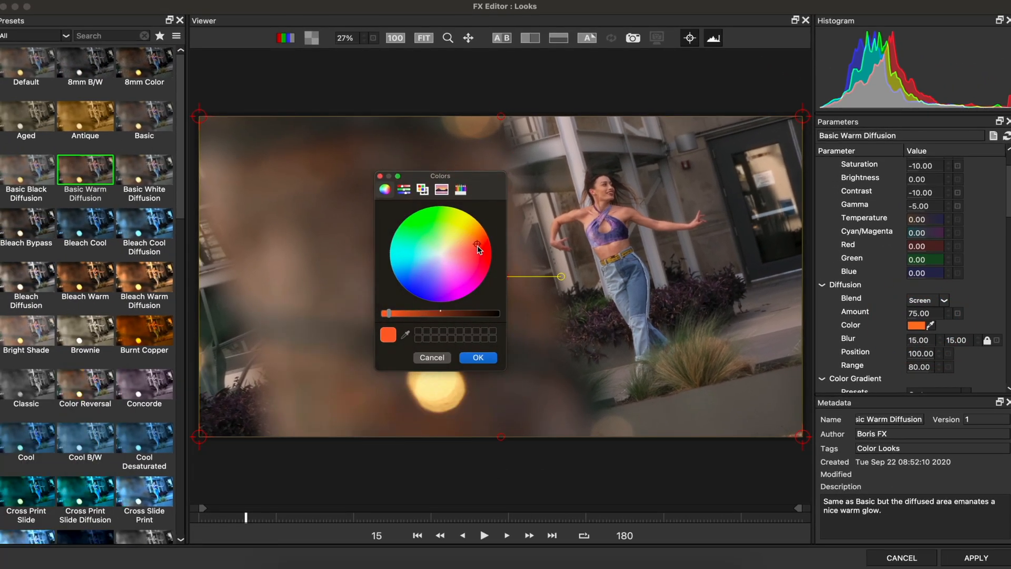
{"action": "left_click", "coordinate": [411, 264]}
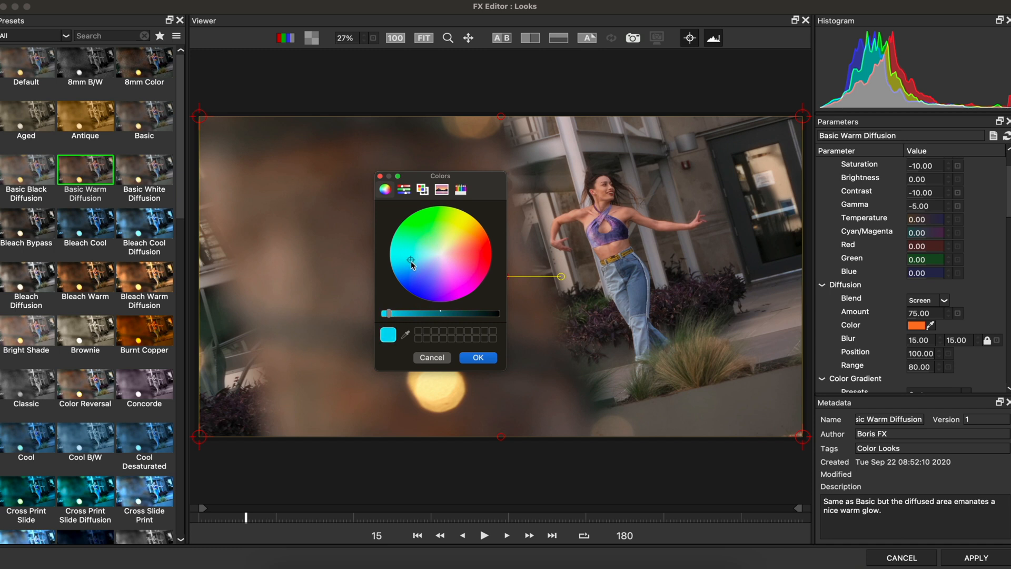
{"action": "left_click", "coordinate": [434, 254]}
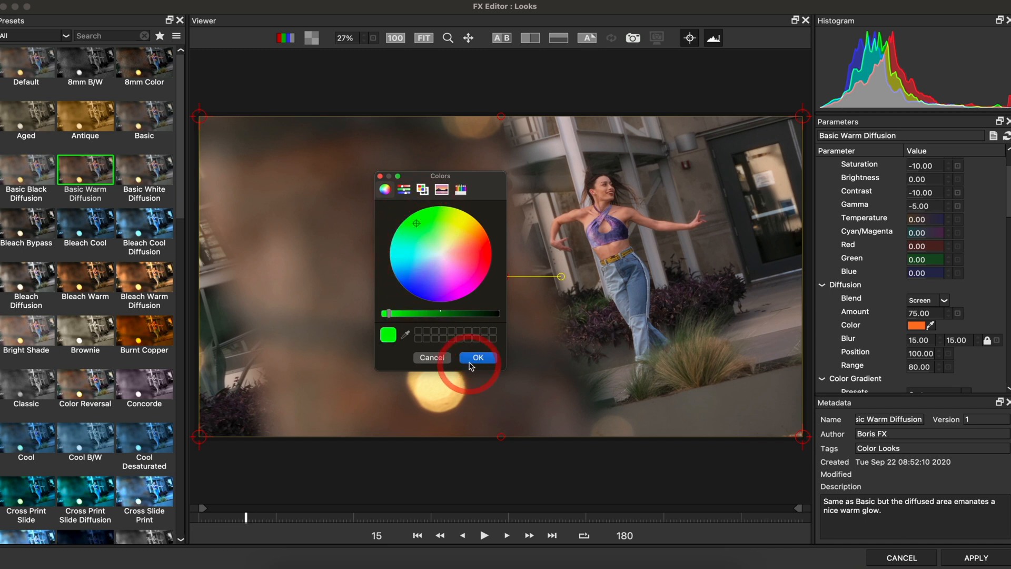
{"action": "left_click", "coordinate": [477, 357]}
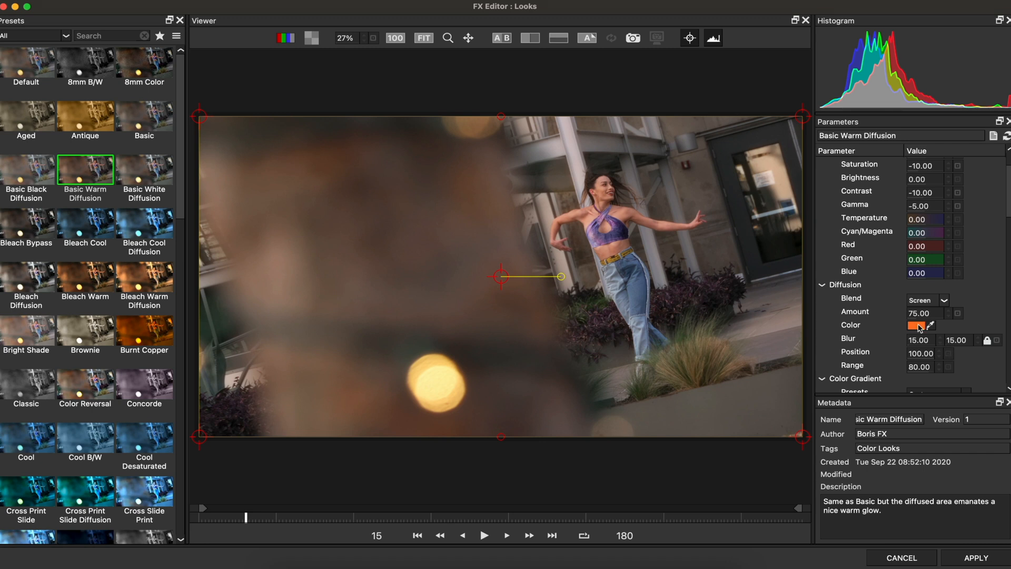
{"action": "left_click", "coordinate": [921, 312]}
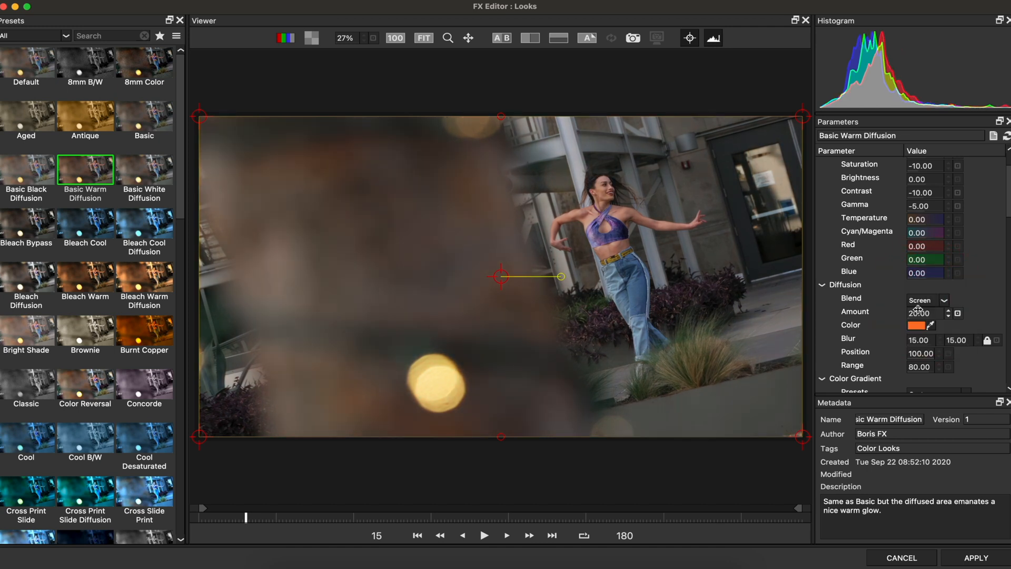
{"action": "left_click", "coordinate": [919, 314]}
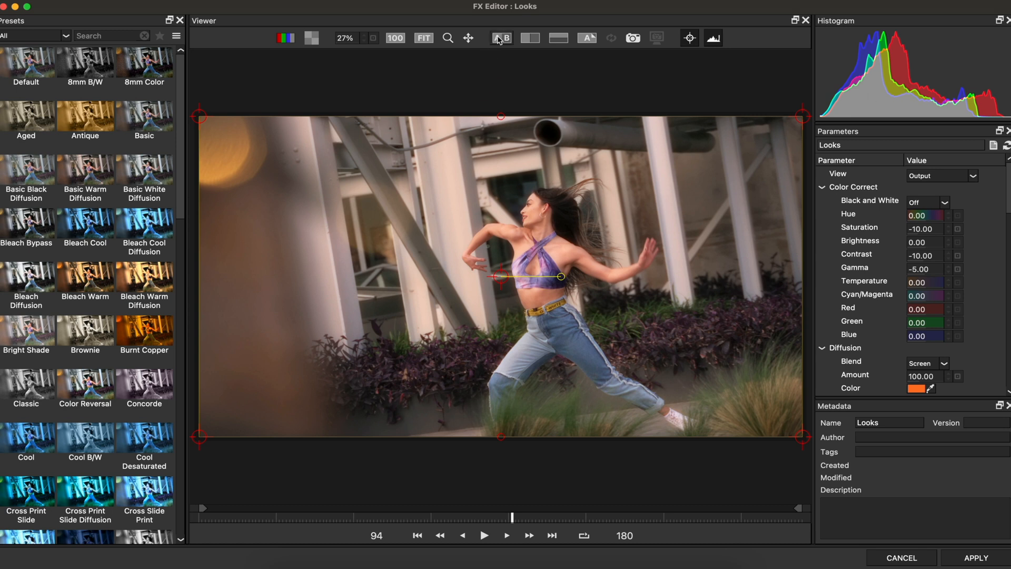
{"action": "mouse_move", "coordinate": [502, 37]}
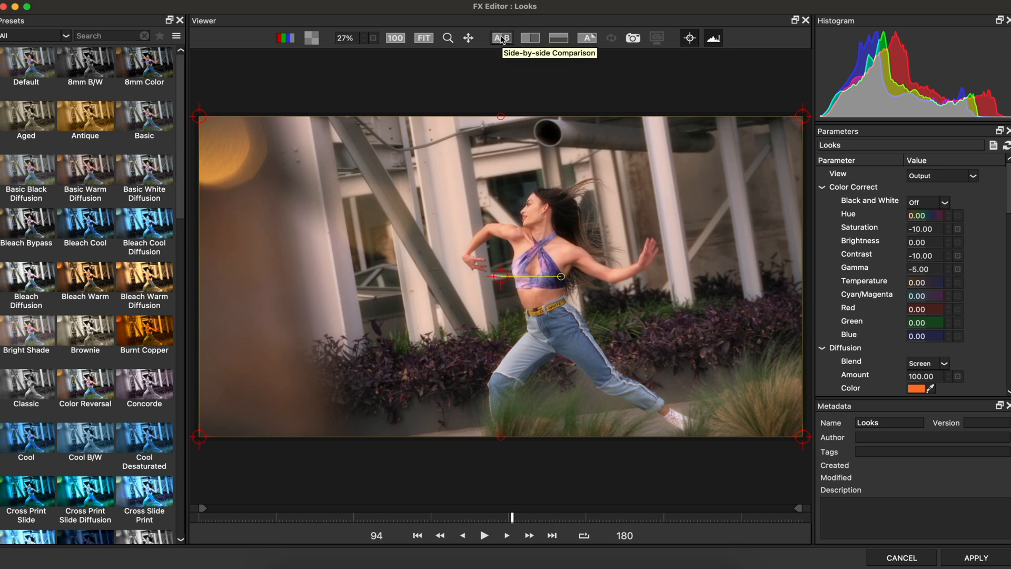
Step: Compare graded and original frames, save the look as a preset, and keep the edits
{"action": "left_click", "coordinate": [501, 38]}
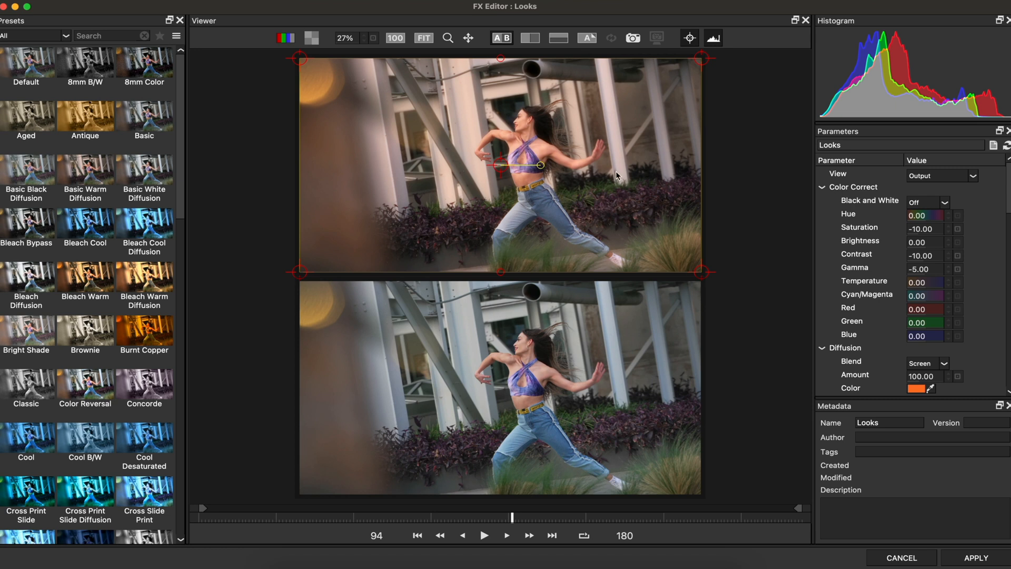
{"action": "mouse_move", "coordinate": [501, 361]}
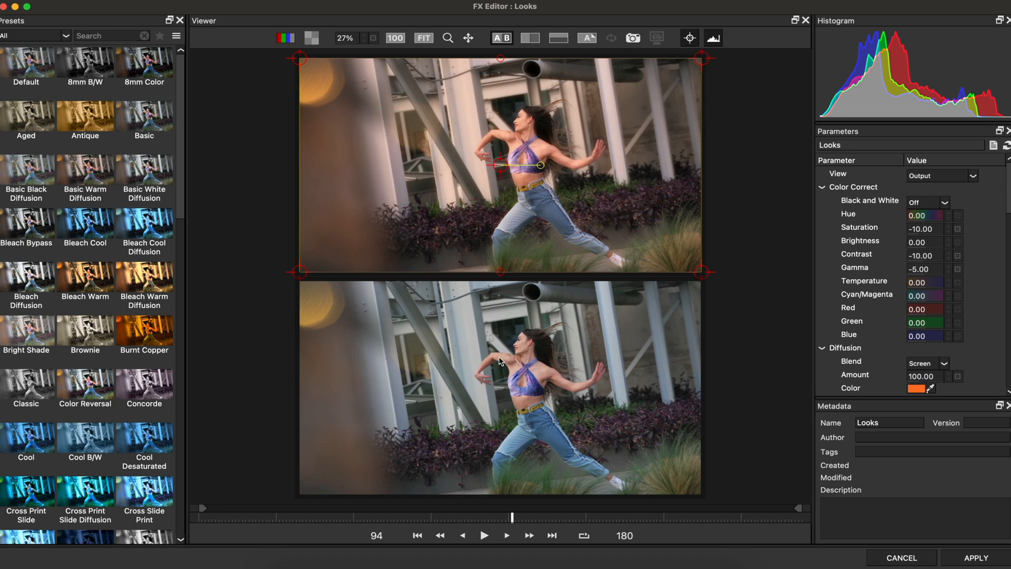
{"action": "left_click", "coordinate": [97, 11]}
{"action": "type", "text": "Sharepened L"}
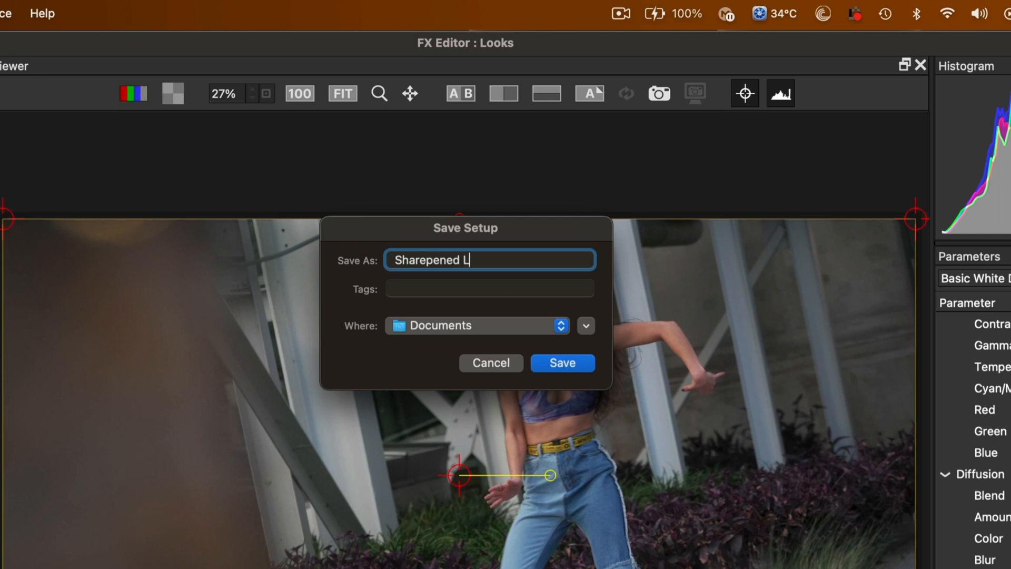
{"action": "type", "text": "ook"}
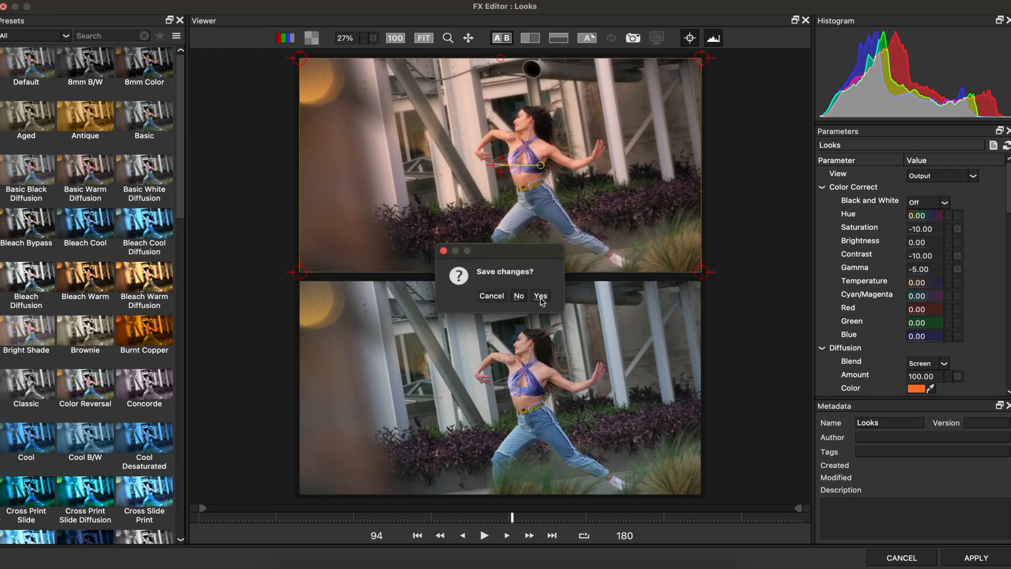
{"action": "left_click", "coordinate": [539, 296]}
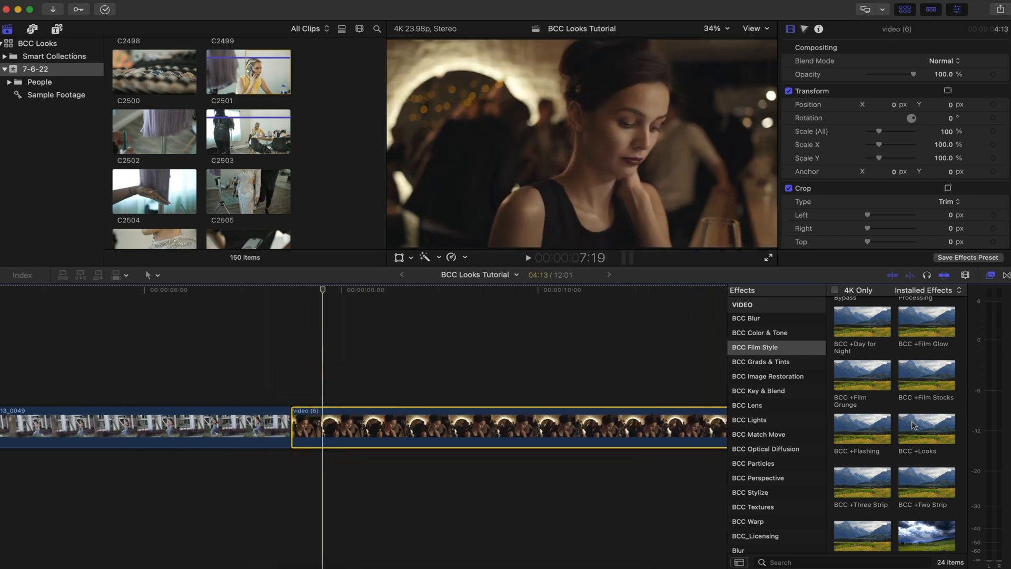
Step: Put BCC +Looks on the bar-scene clip and launch its Mocha Mask from the inspector
{"action": "double_click", "coordinate": [927, 430]}
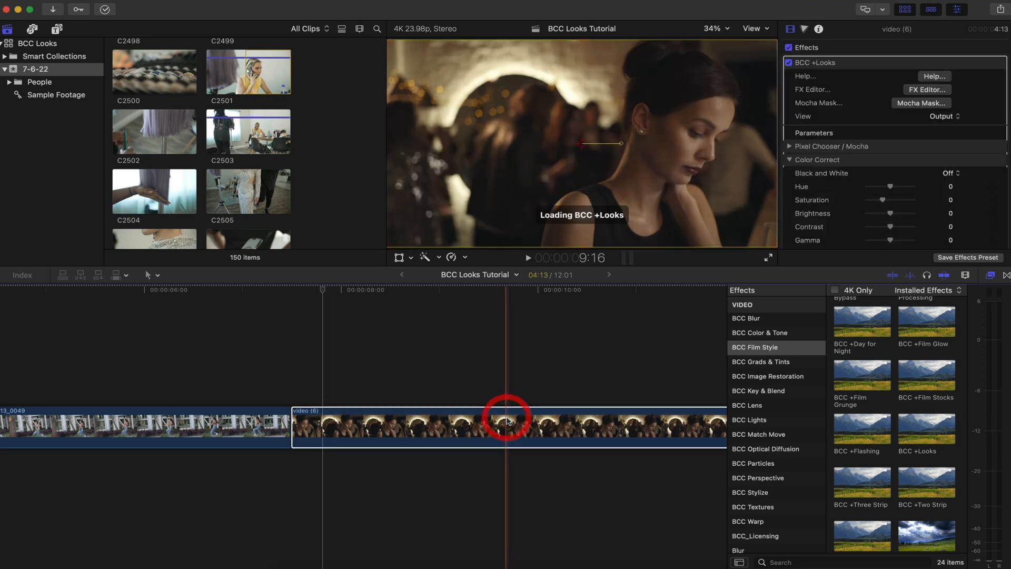
{"action": "left_click", "coordinate": [508, 426]}
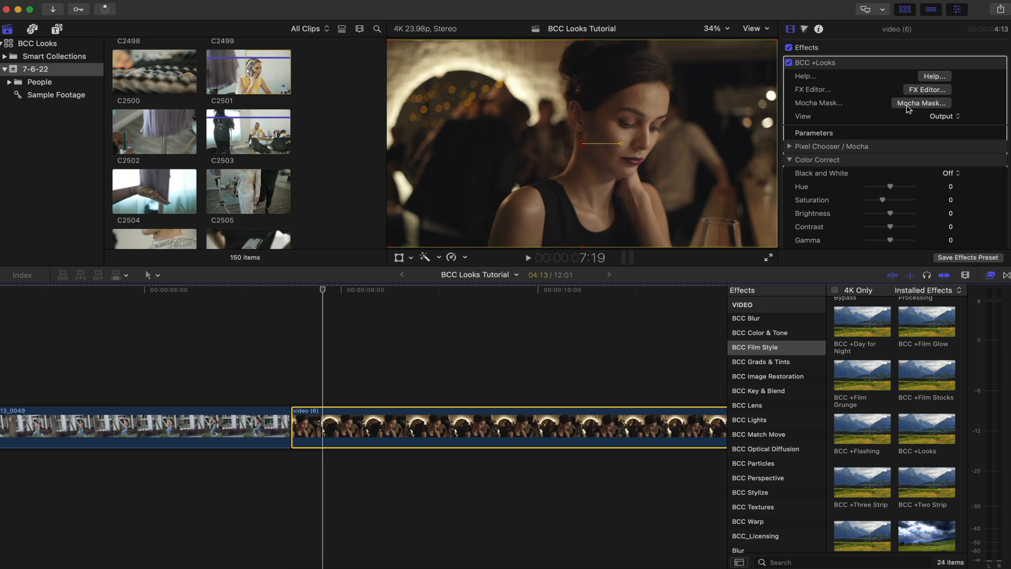
{"action": "left_click", "coordinate": [921, 103]}
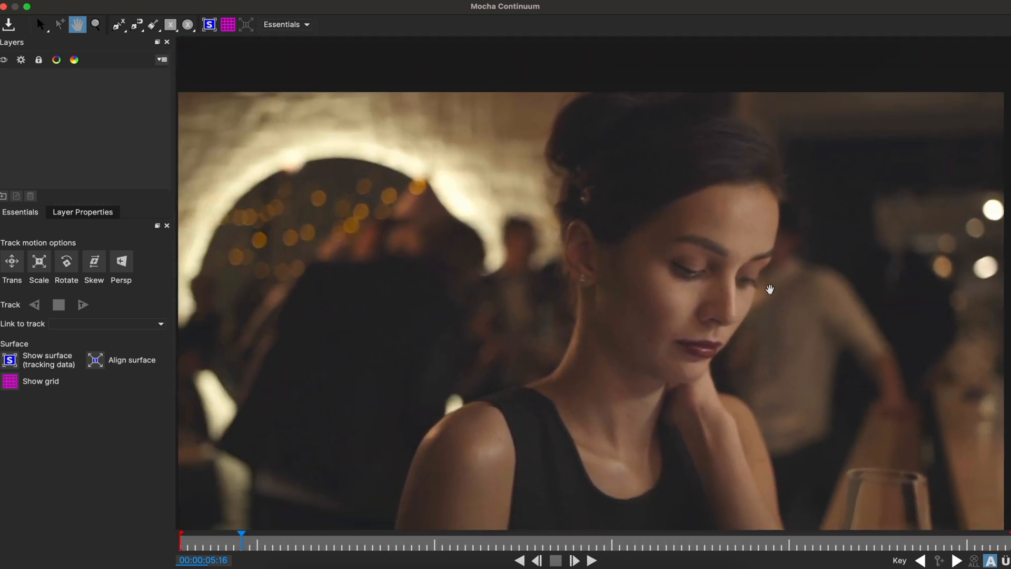
Step: Switch from panning to the Select tool in Mocha's viewer
{"action": "left_click", "coordinate": [39, 25]}
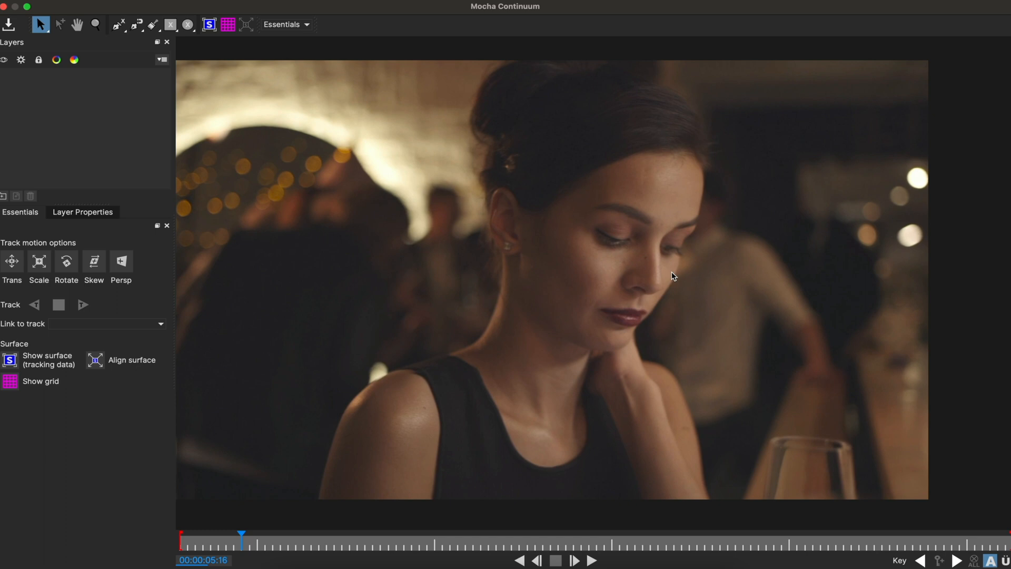
{"action": "mouse_move", "coordinate": [516, 160]}
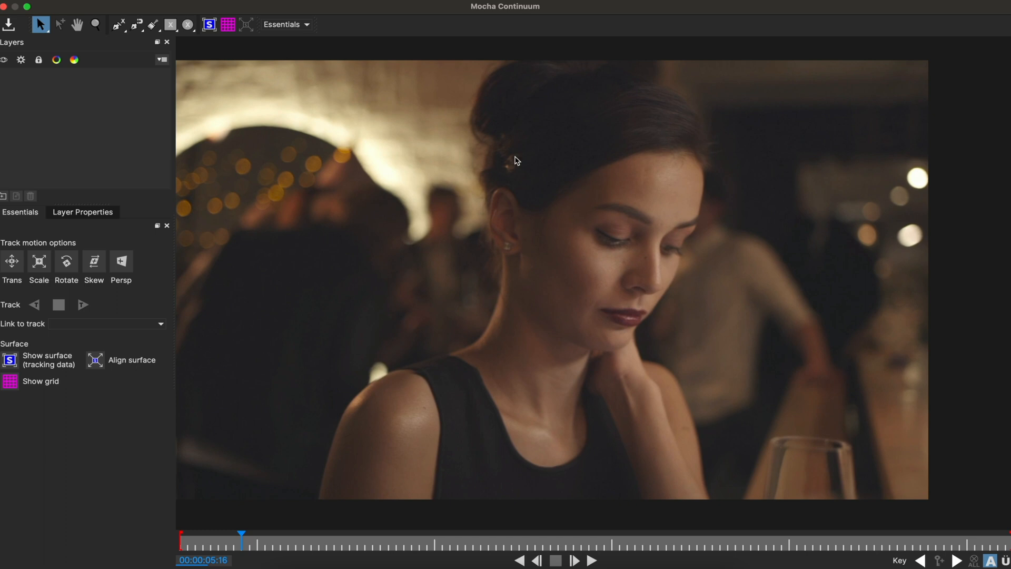
{"action": "mouse_move", "coordinate": [528, 192]}
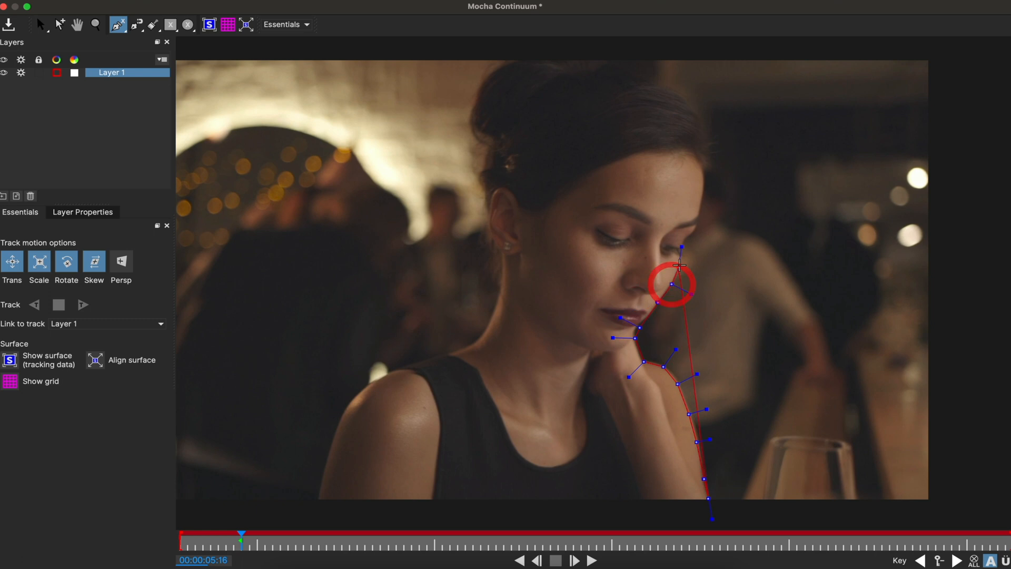
Step: Trace X-Spline points from the forehead over the hair and down behind the ear, undoing the last
{"action": "left_click_drag", "start_coordinate": [674, 284], "coordinate": [620, 68]}
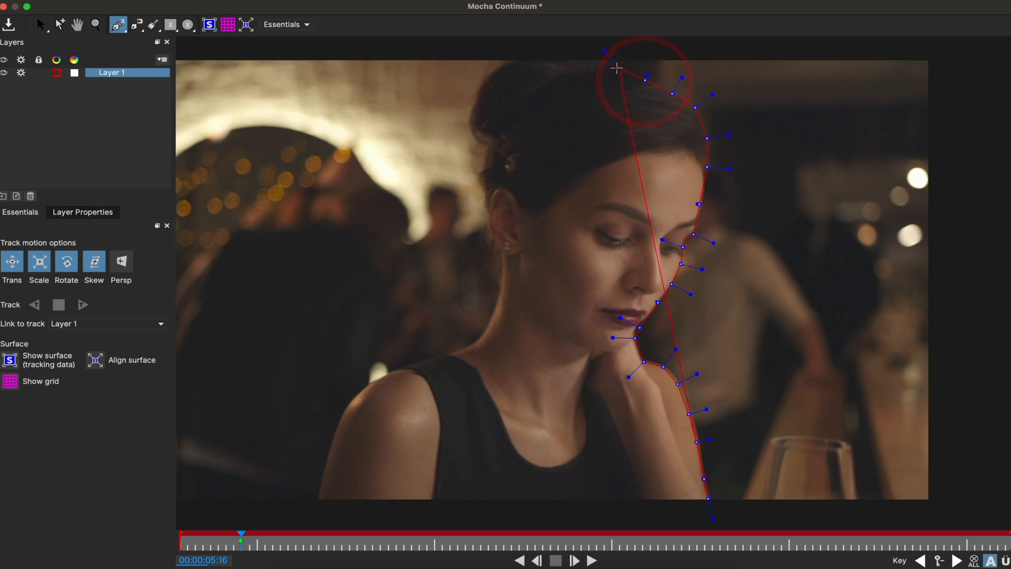
{"action": "left_click_drag", "start_coordinate": [615, 69], "coordinate": [522, 58]}
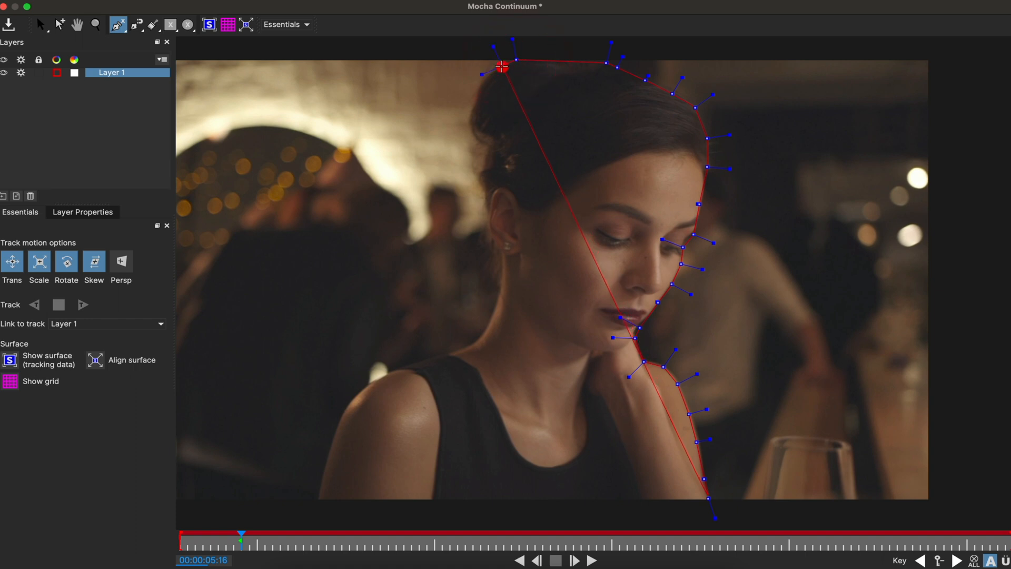
{"action": "left_click_drag", "start_coordinate": [501, 66], "coordinate": [466, 122]}
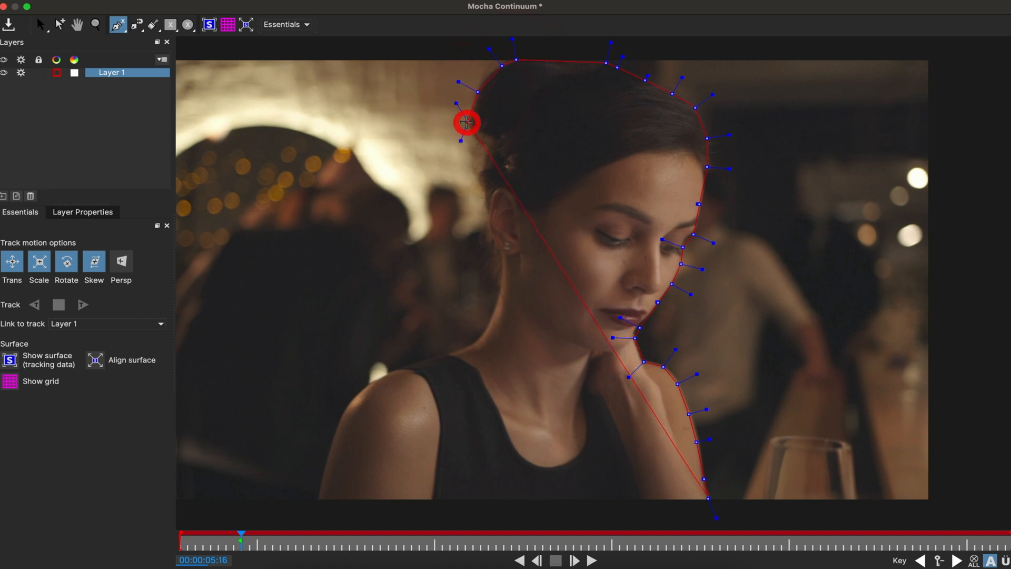
{"action": "left_click_drag", "start_coordinate": [465, 123], "coordinate": [490, 150]}
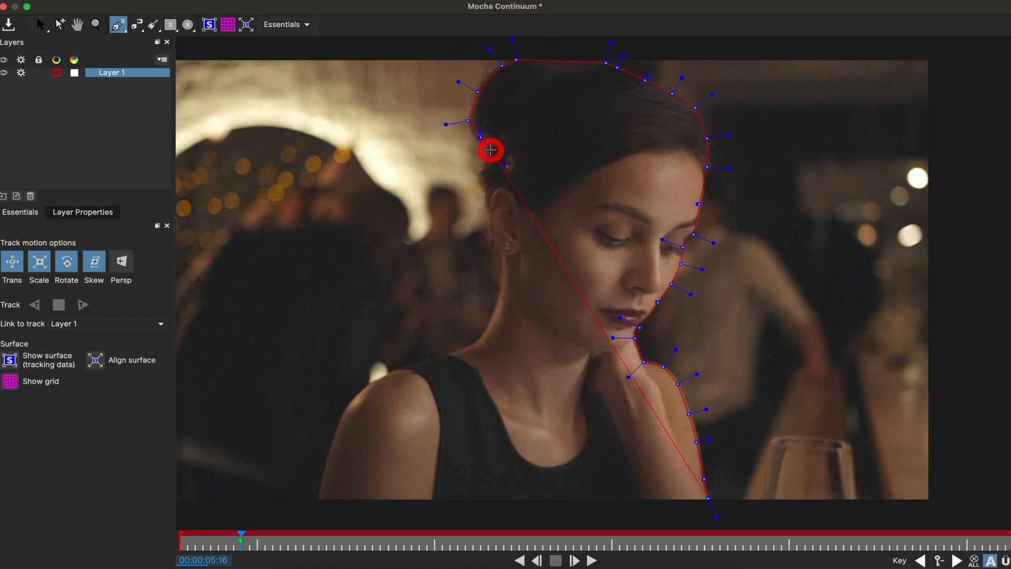
{"action": "left_click_drag", "start_coordinate": [491, 150], "coordinate": [476, 184]}
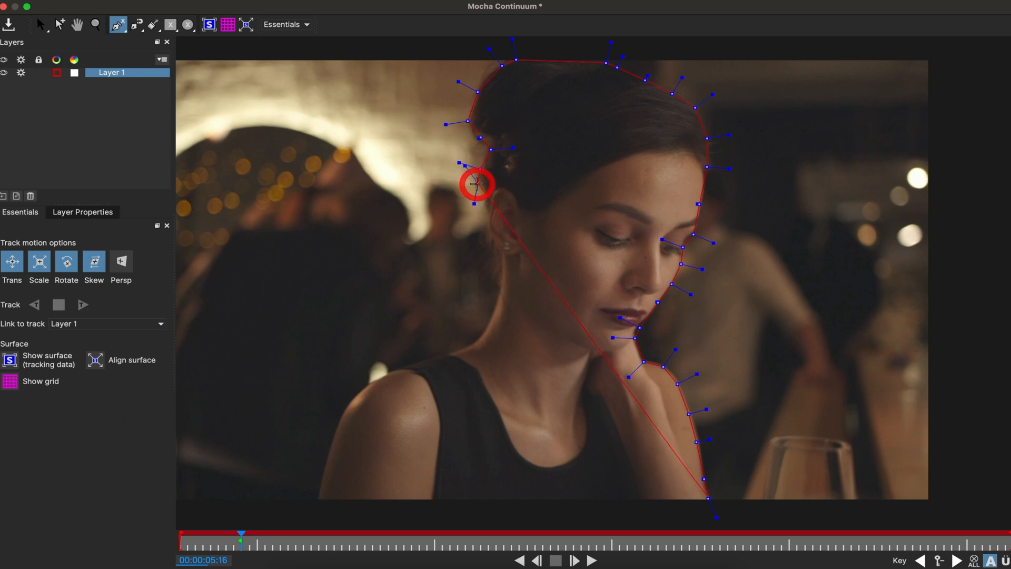
{"action": "left_click_drag", "start_coordinate": [476, 185], "coordinate": [486, 217]}
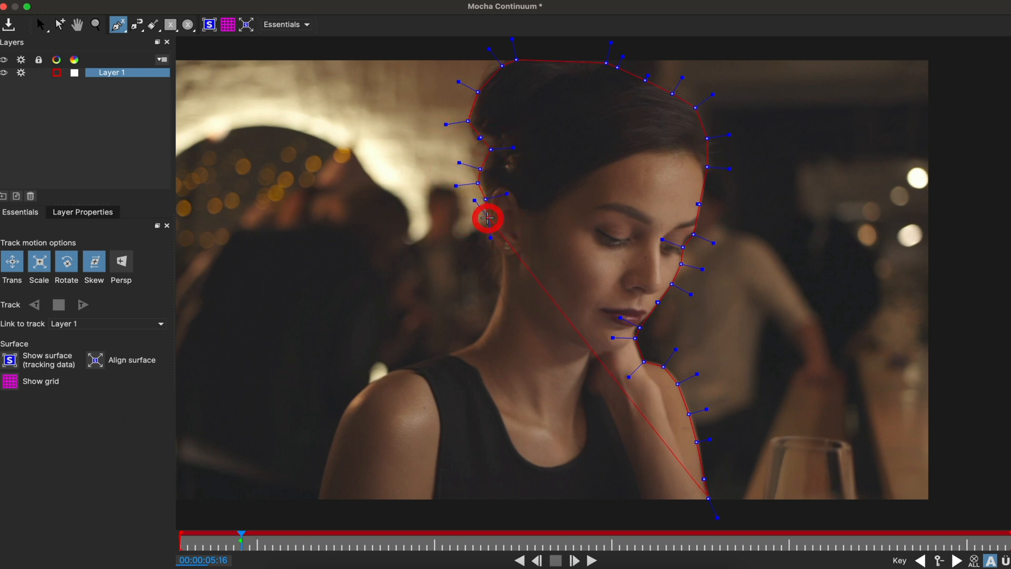
{"action": "key", "text": "cmd+z"}
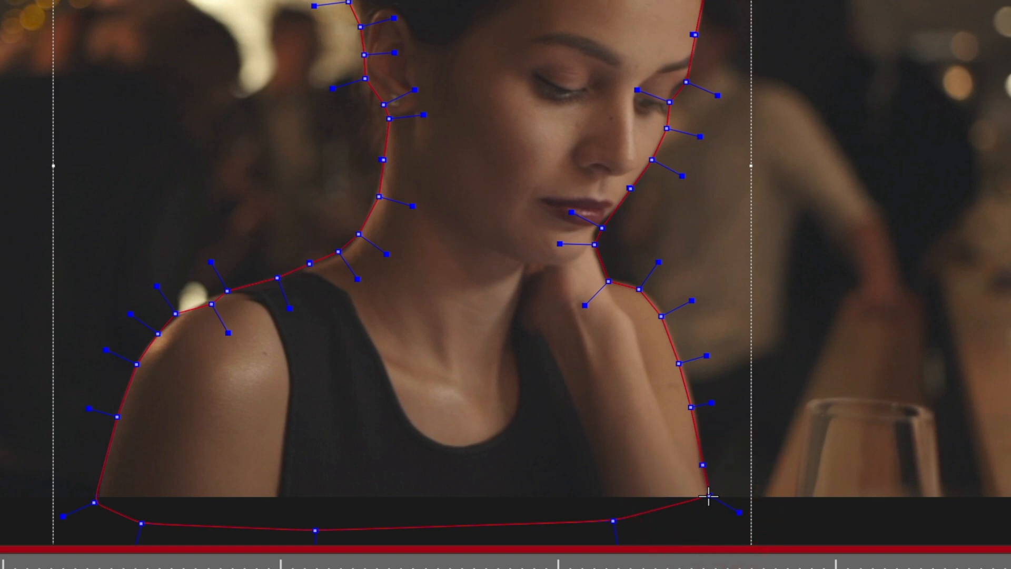
{"action": "mouse_move", "coordinate": [364, 371]}
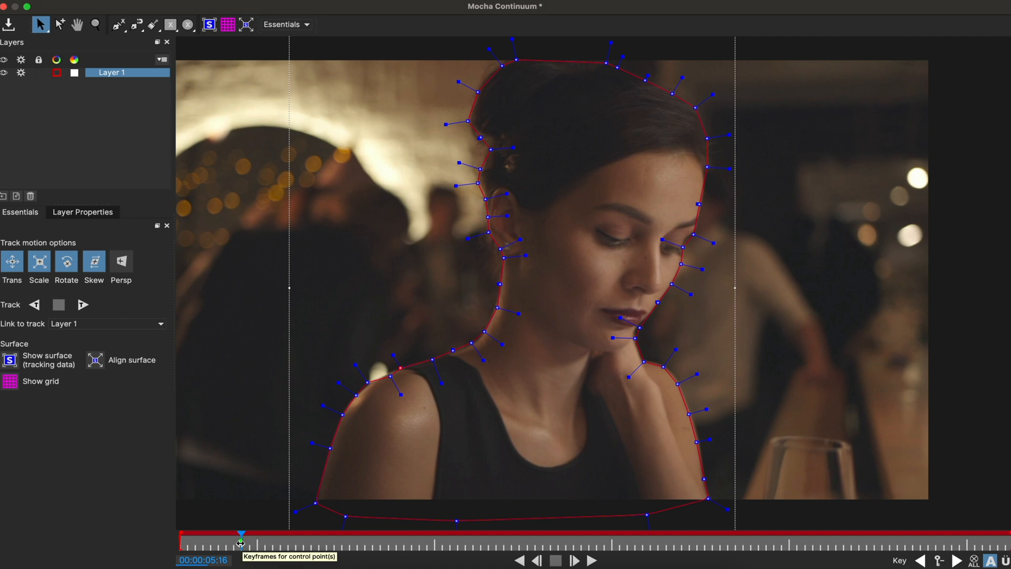
{"action": "mouse_move", "coordinate": [137, 343]}
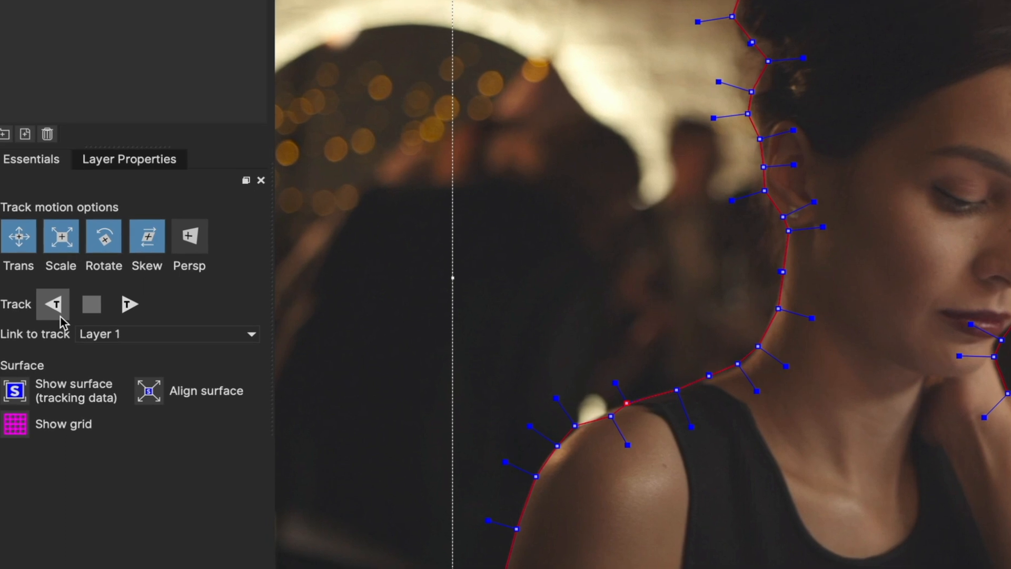
Step: Track the Layer 1 shape backwards, then forwards through the clip
{"action": "left_click", "coordinate": [54, 304]}
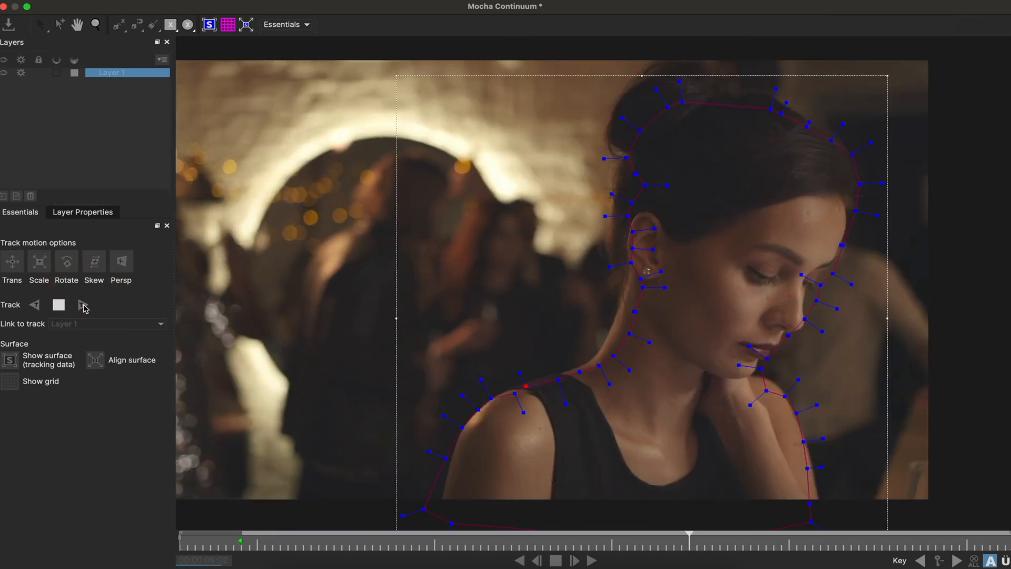
{"action": "left_click", "coordinate": [83, 304]}
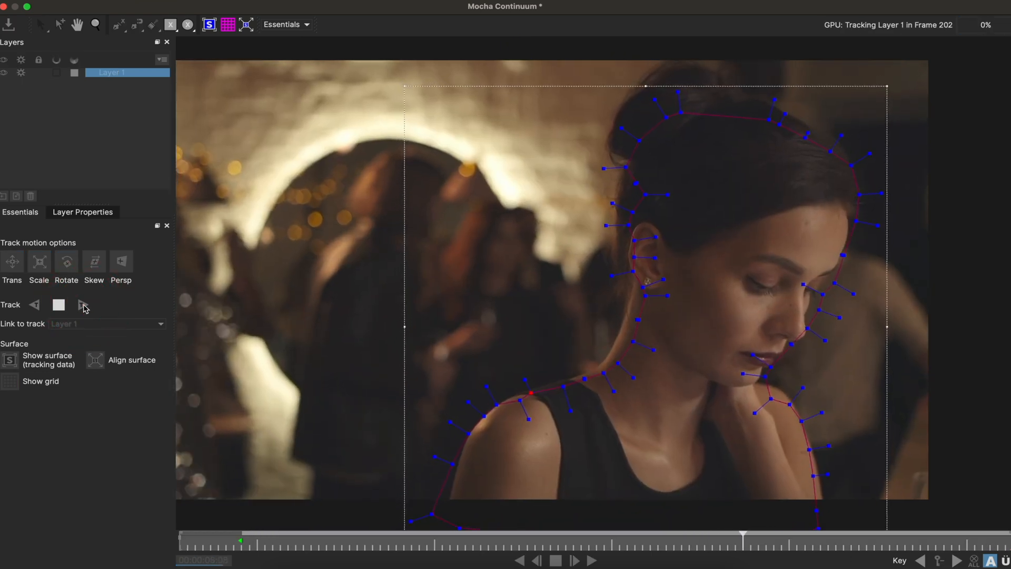
{"action": "left_click", "coordinate": [82, 304]}
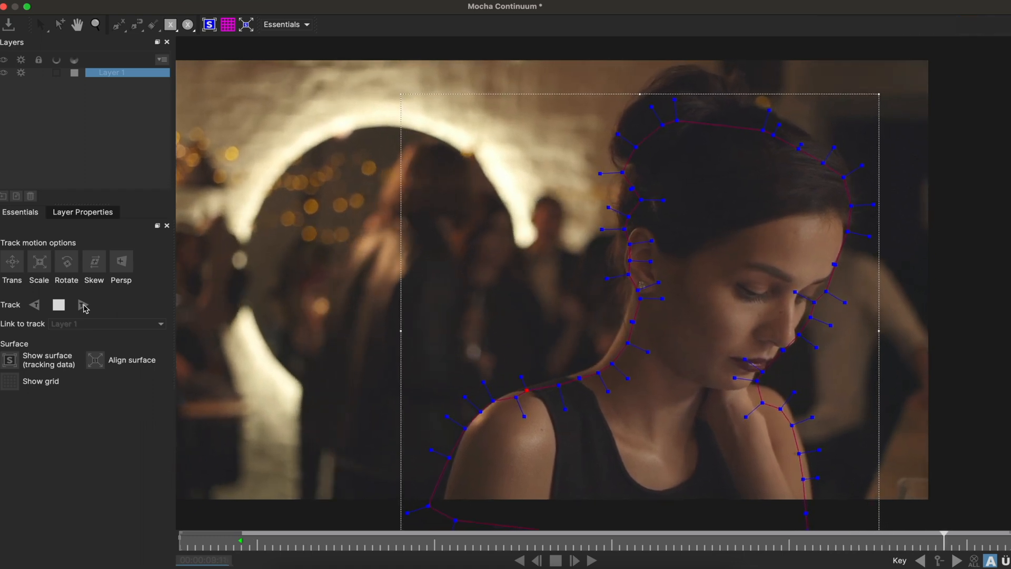
{"action": "left_click", "coordinate": [83, 305]}
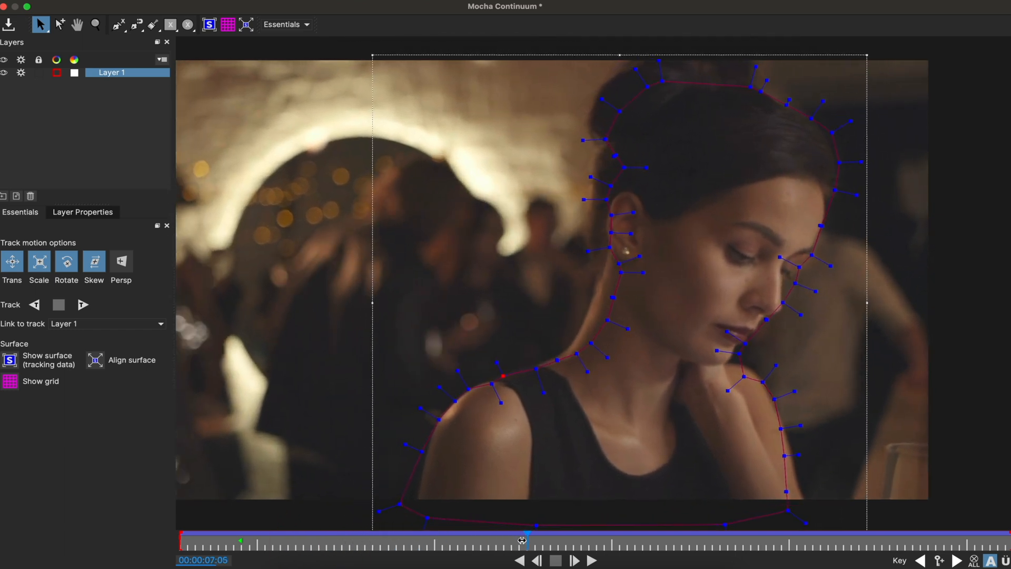
Step: Scrub back to check the track and adjust a mask point along the shoulder edge
{"action": "left_click_drag", "start_coordinate": [521, 540], "coordinate": [443, 540]}
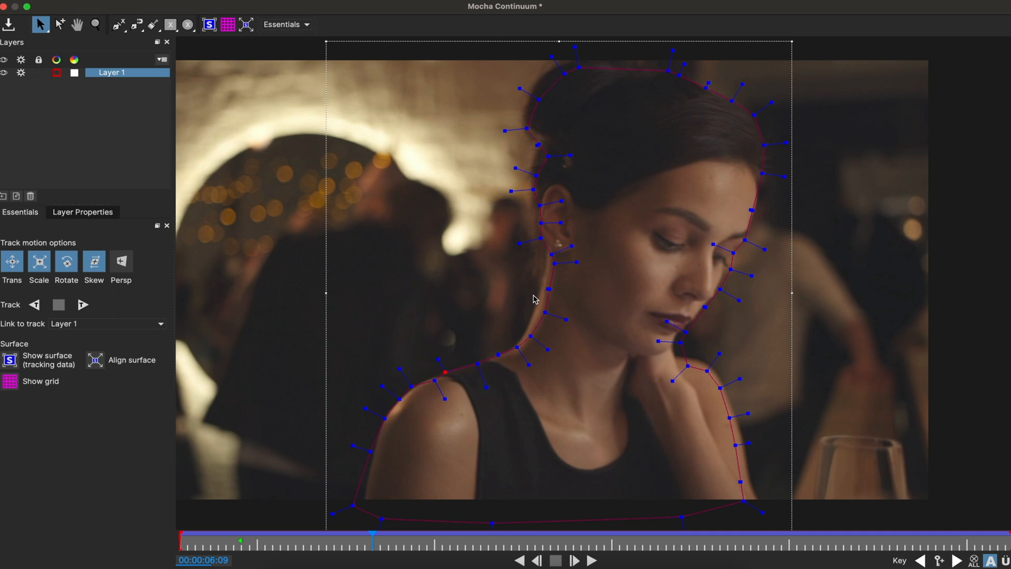
{"action": "mouse_move", "coordinate": [413, 198]}
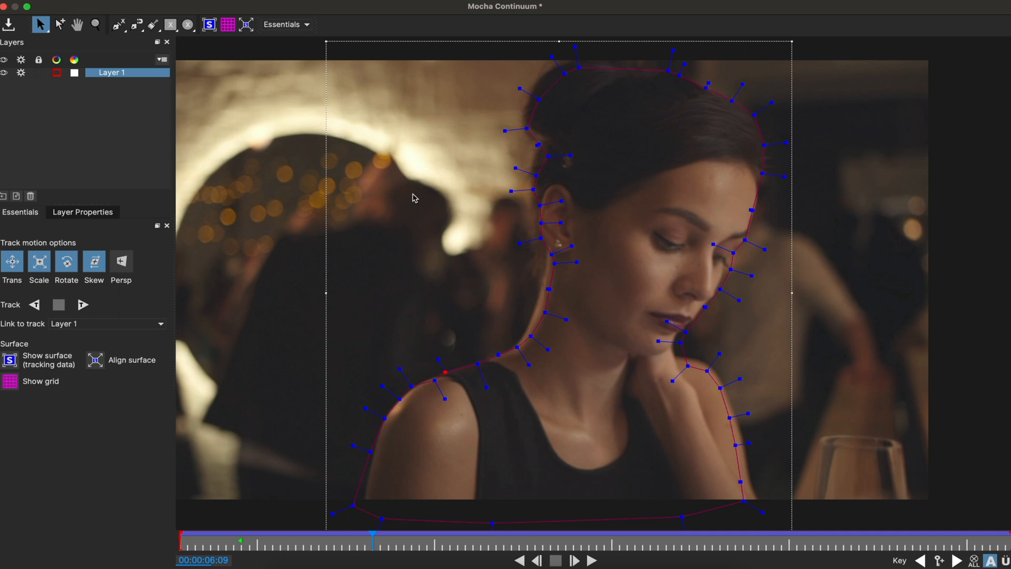
{"action": "mouse_move", "coordinate": [326, 166]}
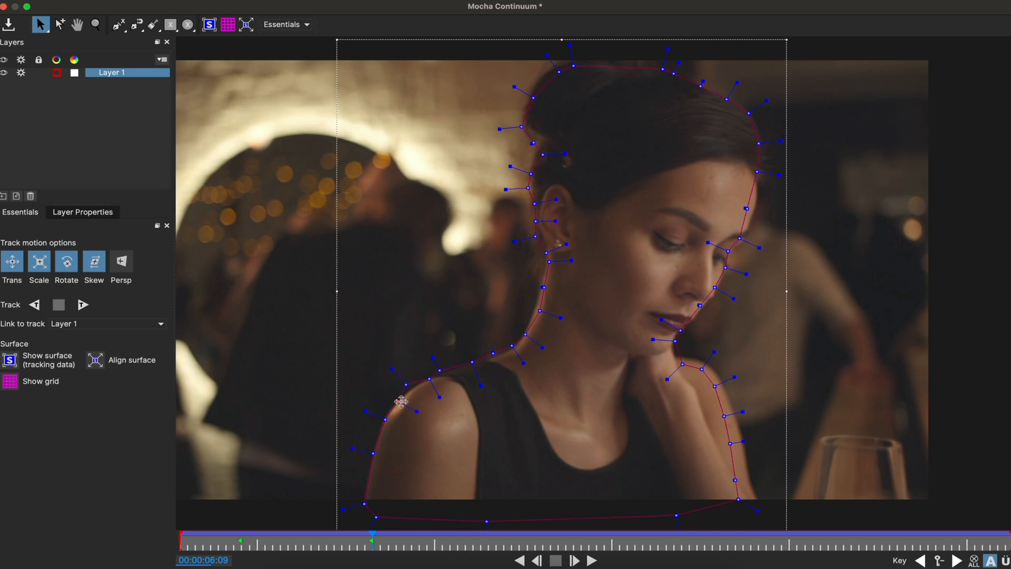
{"action": "left_click", "coordinate": [401, 401]}
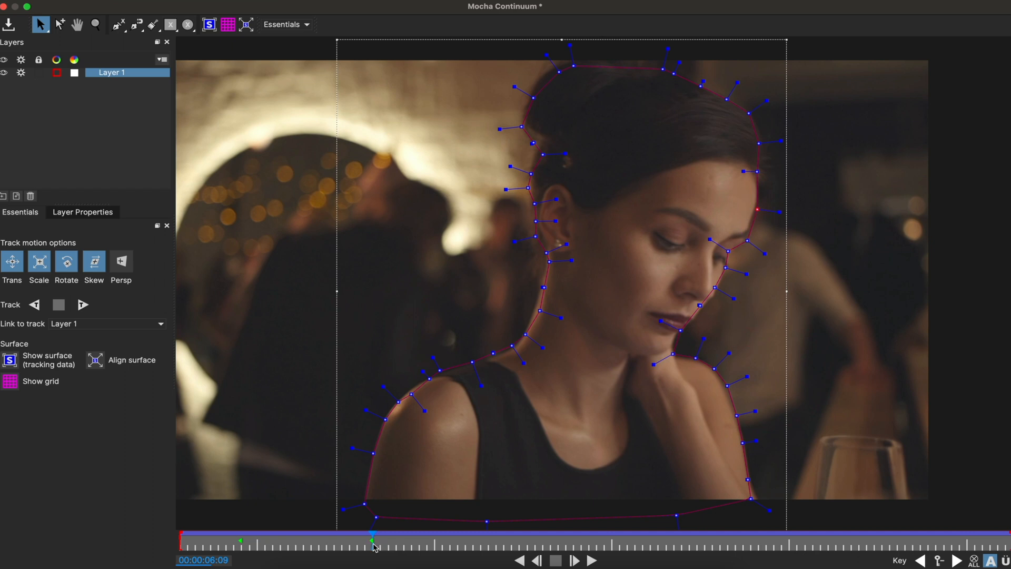
{"action": "mouse_move", "coordinate": [373, 538]}
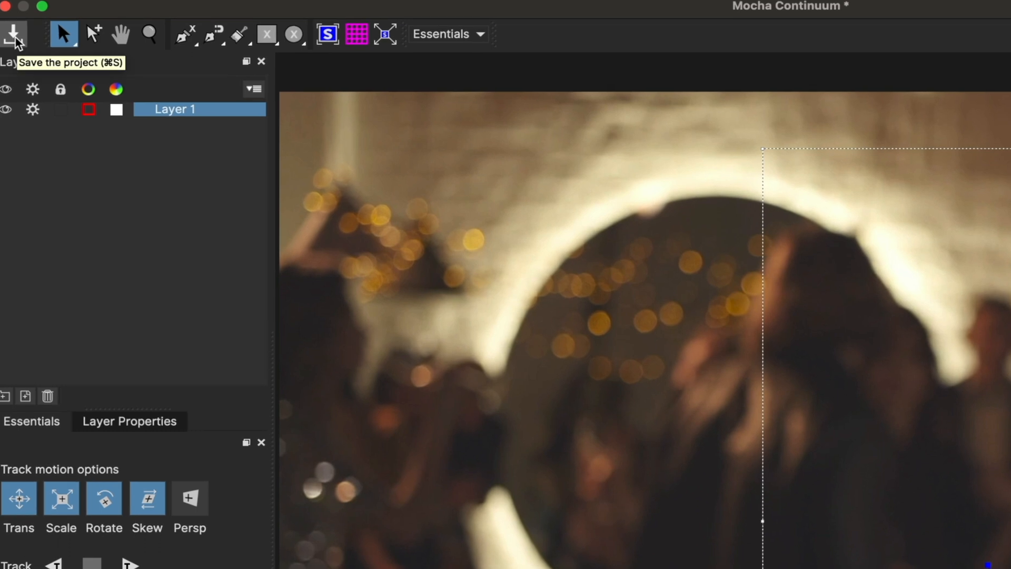
Step: Save the tracked Mocha project using the top-left Save button
{"action": "left_click", "coordinate": [14, 34]}
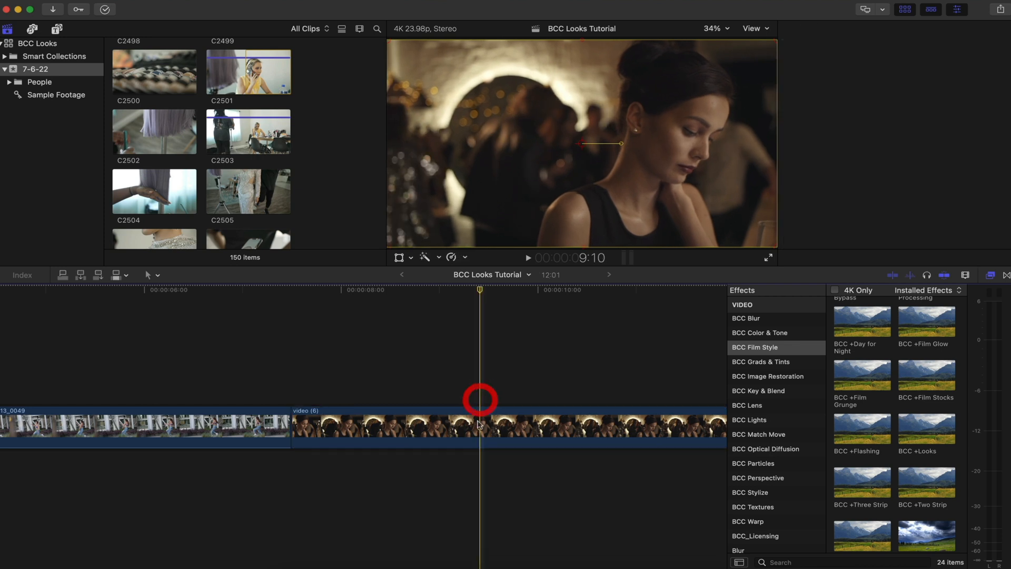
Step: Select the video (6) clip and set BCC +Looks Pixel Chooser on with Mocha Spline mask
{"action": "left_click", "coordinate": [480, 424]}
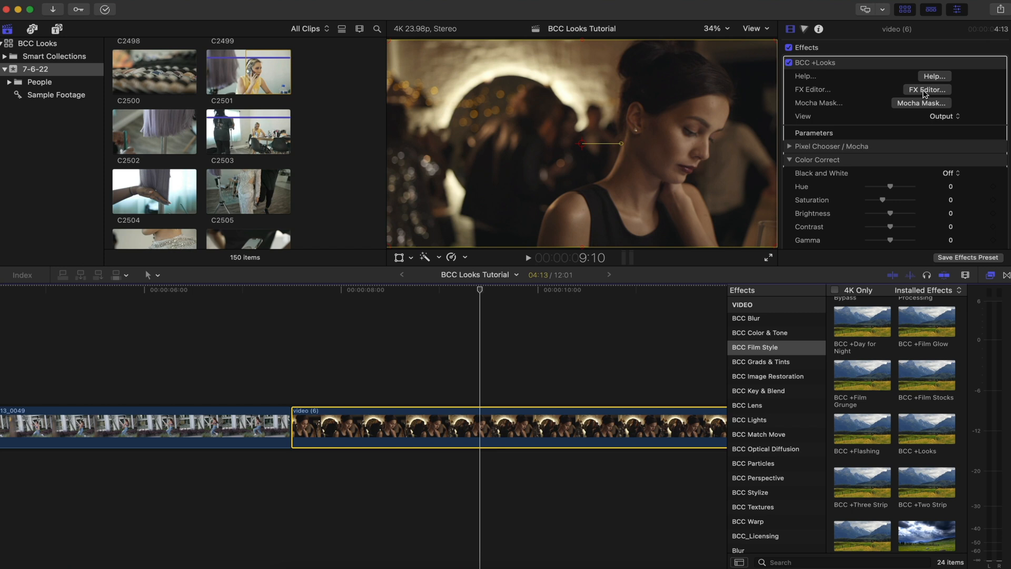
{"action": "left_click", "coordinate": [921, 89]}
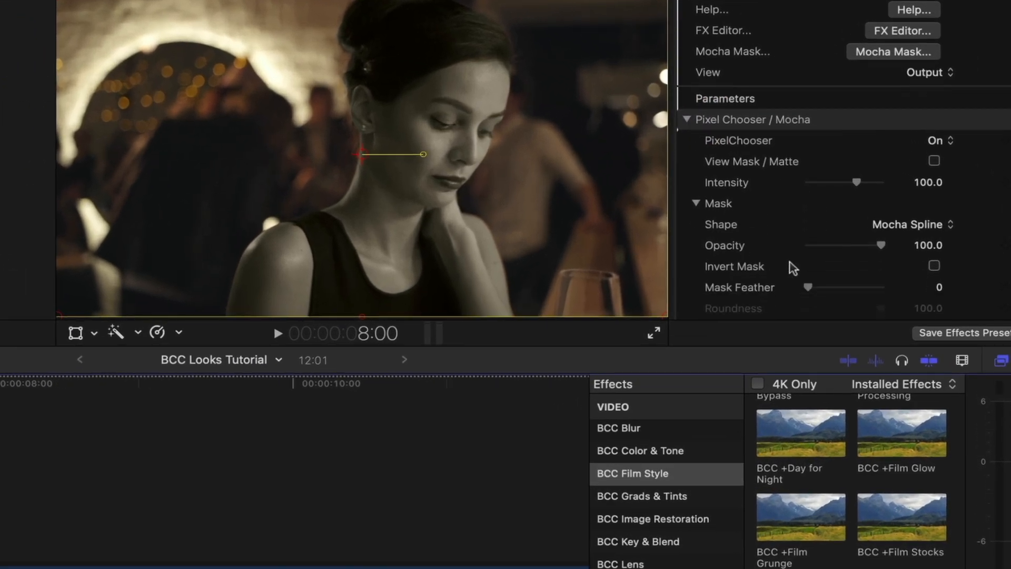
Step: Tick Invert Mask in BCC +Looks so the grade covers the background
{"action": "left_click", "coordinate": [933, 265]}
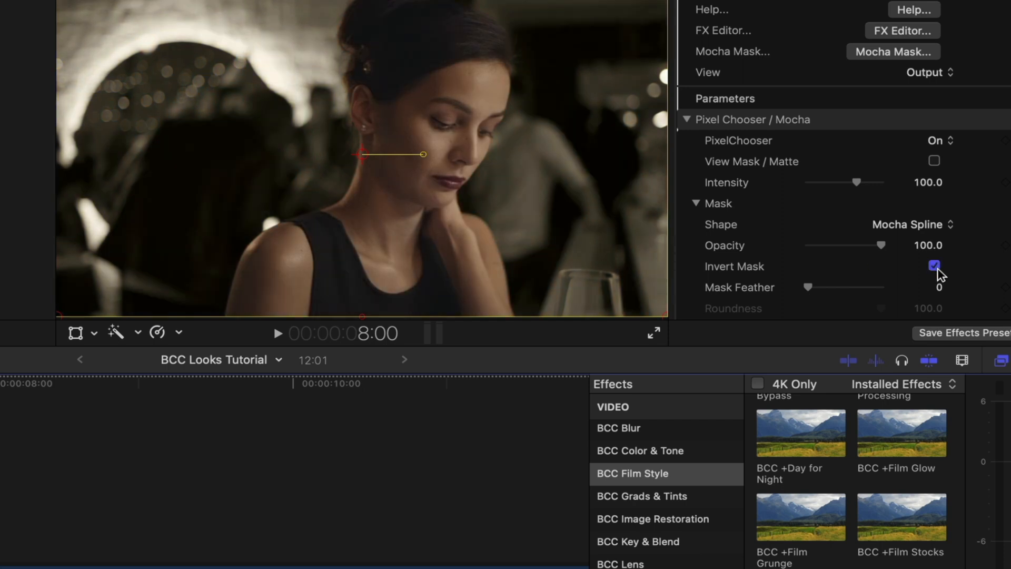
{"action": "left_click", "coordinate": [934, 266]}
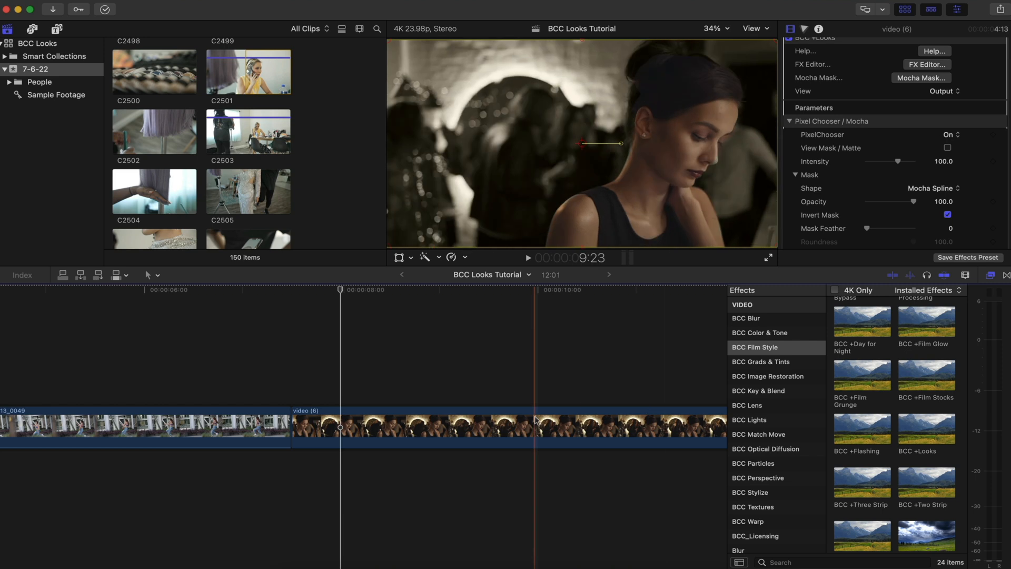
Step: Keyframe mask opacity from 0 at the clip start up to full a moment later
{"action": "left_click", "coordinate": [291, 289]}
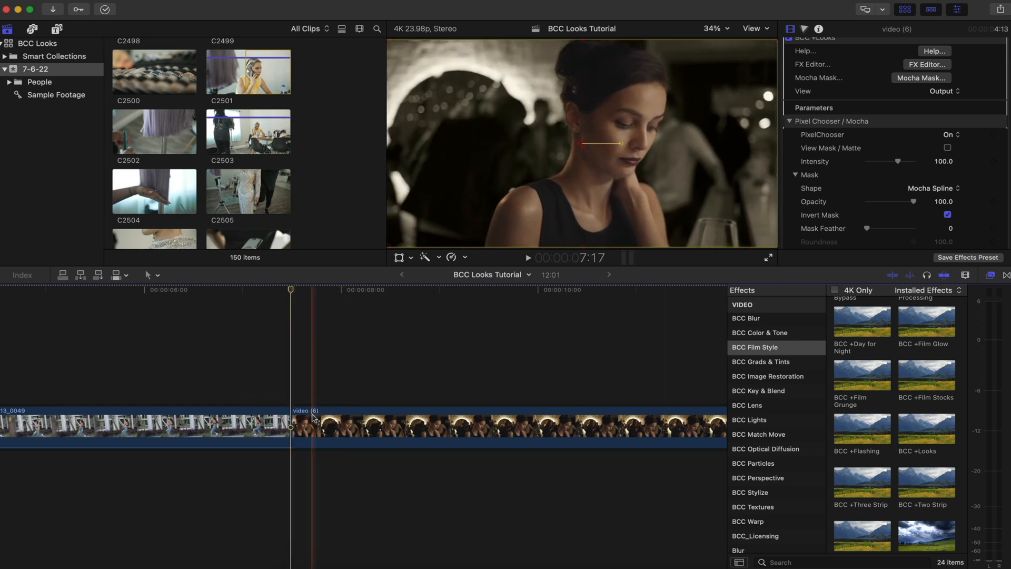
{"action": "left_click", "coordinate": [503, 426]}
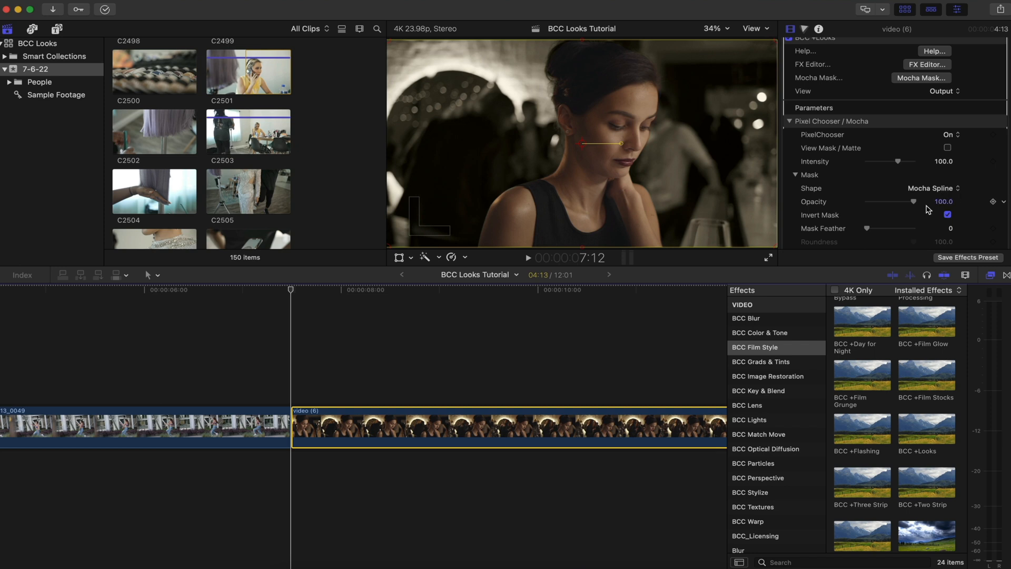
{"action": "left_click_drag", "start_coordinate": [913, 201], "coordinate": [873, 202]}
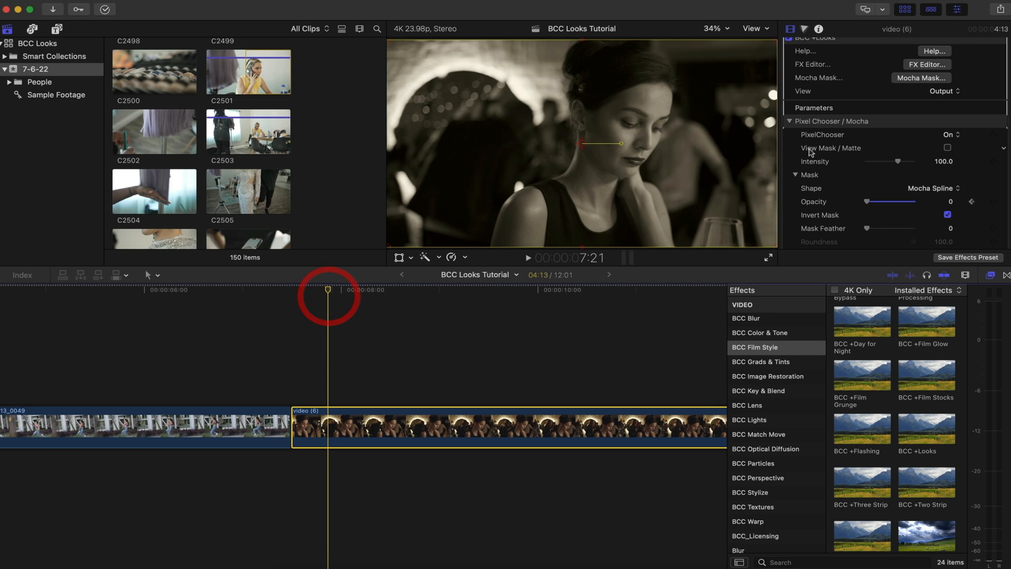
{"action": "left_click_drag", "start_coordinate": [869, 201], "coordinate": [896, 201]}
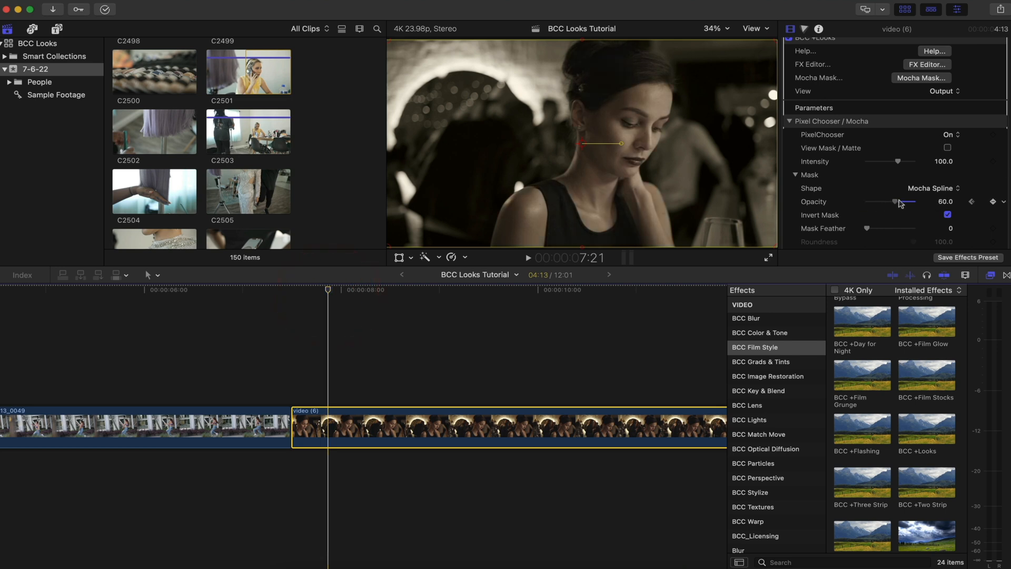
{"action": "left_click_drag", "start_coordinate": [895, 201], "coordinate": [915, 201]}
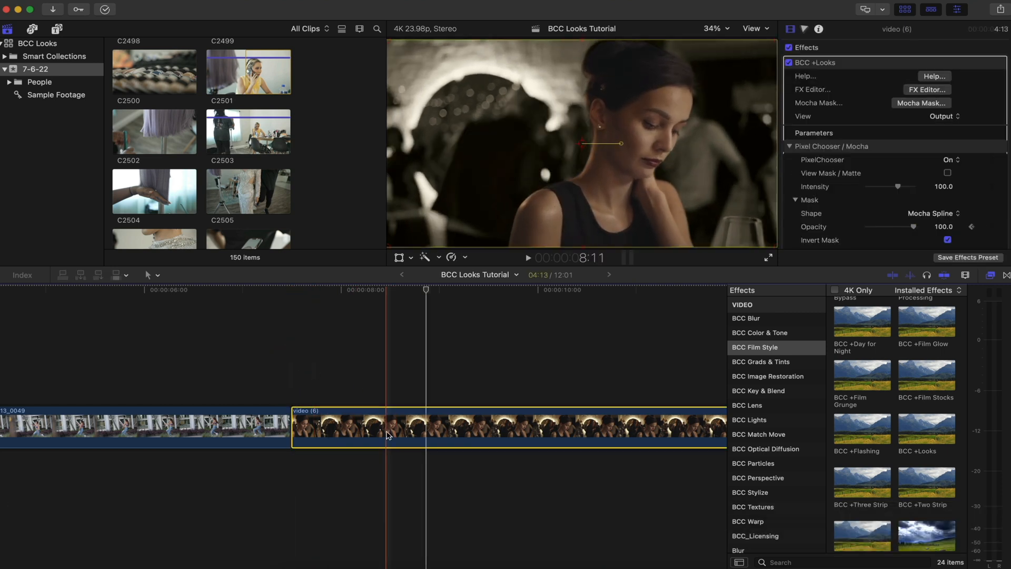
{"action": "right_click", "coordinate": [387, 436]}
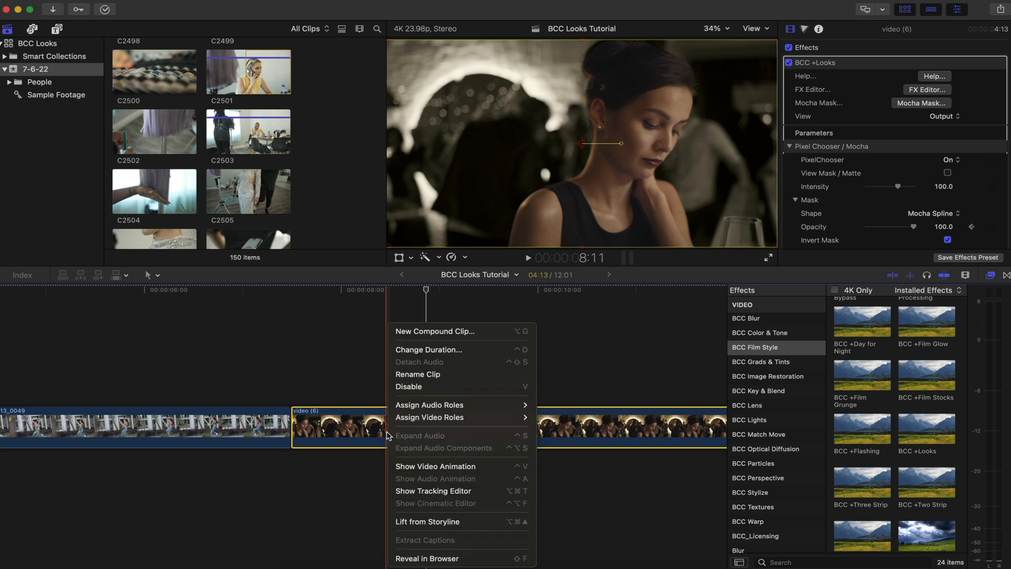
{"action": "left_click", "coordinate": [434, 465]}
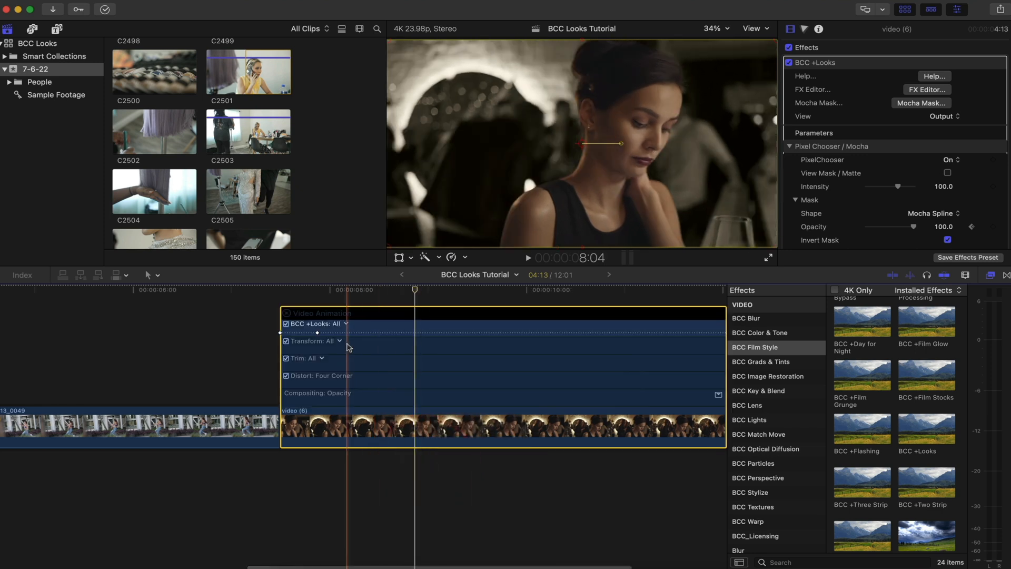
{"action": "left_click_drag", "start_coordinate": [316, 332], "coordinate": [336, 333]}
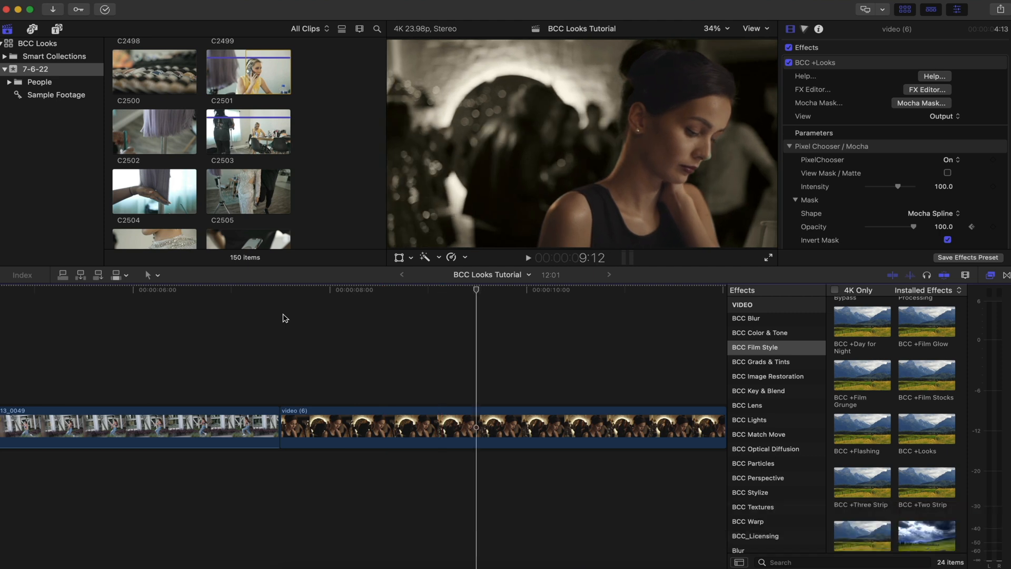
{"action": "mouse_move", "coordinate": [709, 161]}
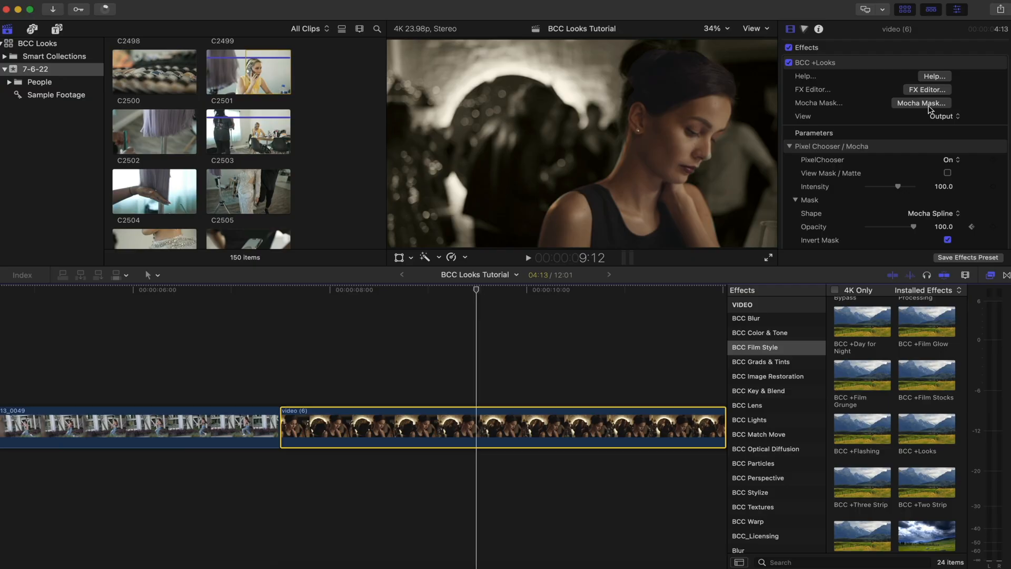
Step: Export the Mocha project over the existing 'Aged Look - Mocha Mask Track' file in Downloads
{"action": "left_click", "coordinate": [921, 103]}
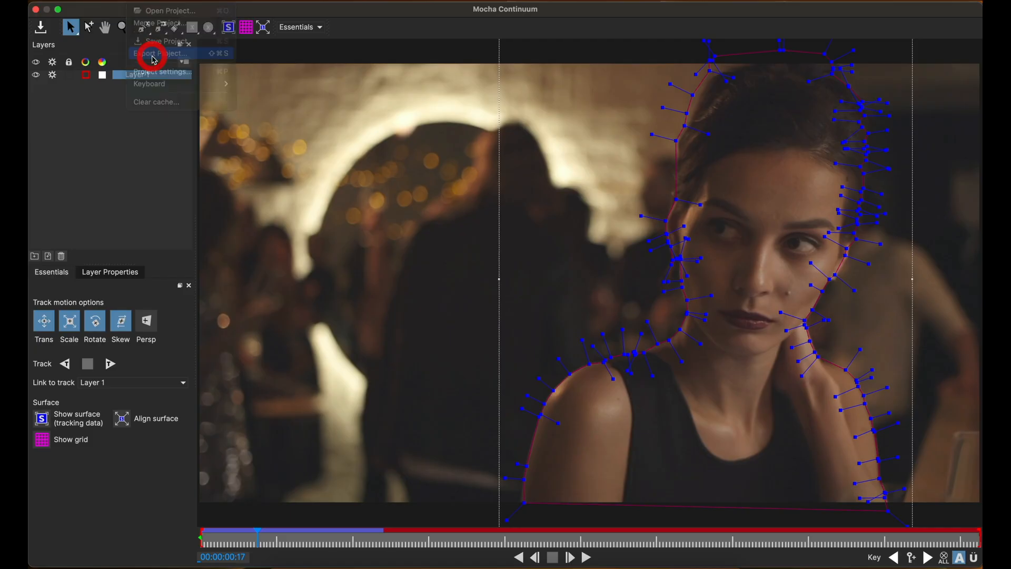
{"action": "left_click", "coordinate": [164, 52]}
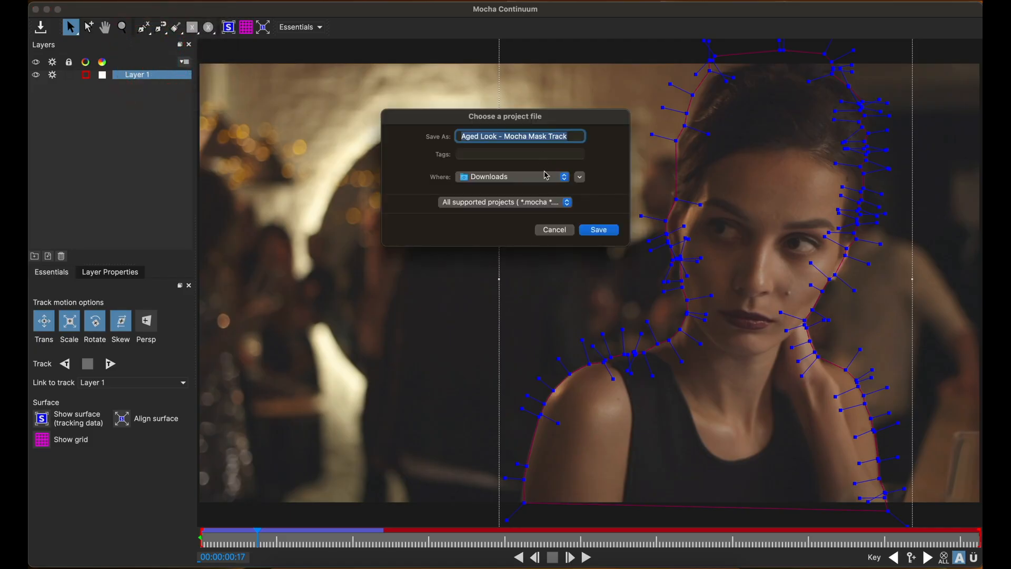
{"action": "left_click", "coordinate": [597, 229]}
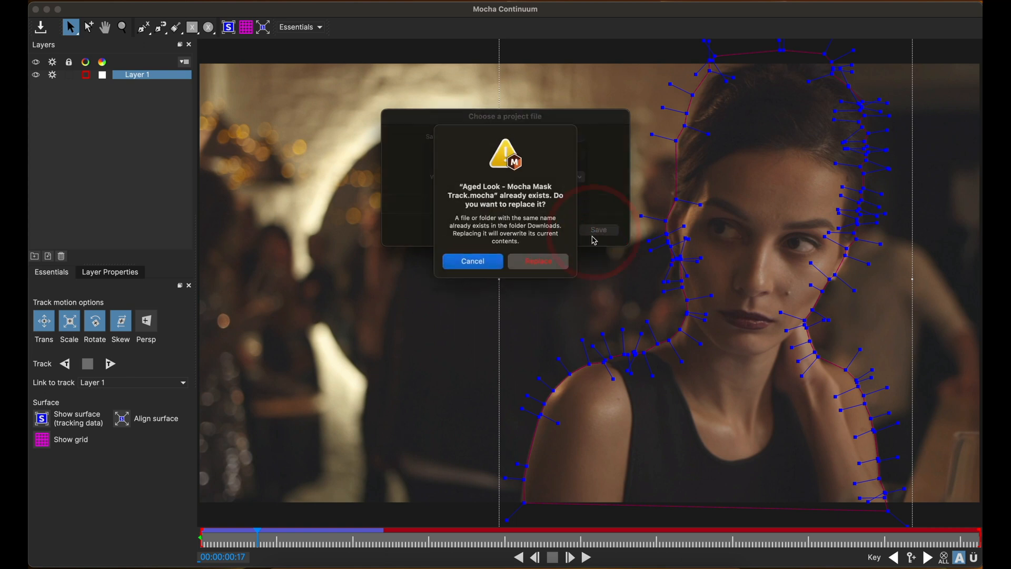
{"action": "left_click", "coordinate": [538, 261]}
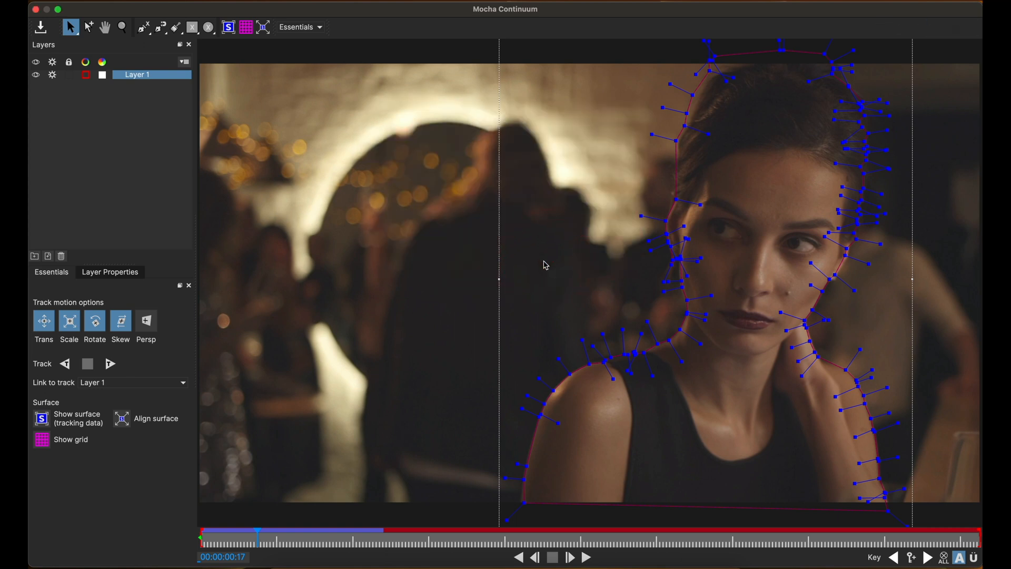